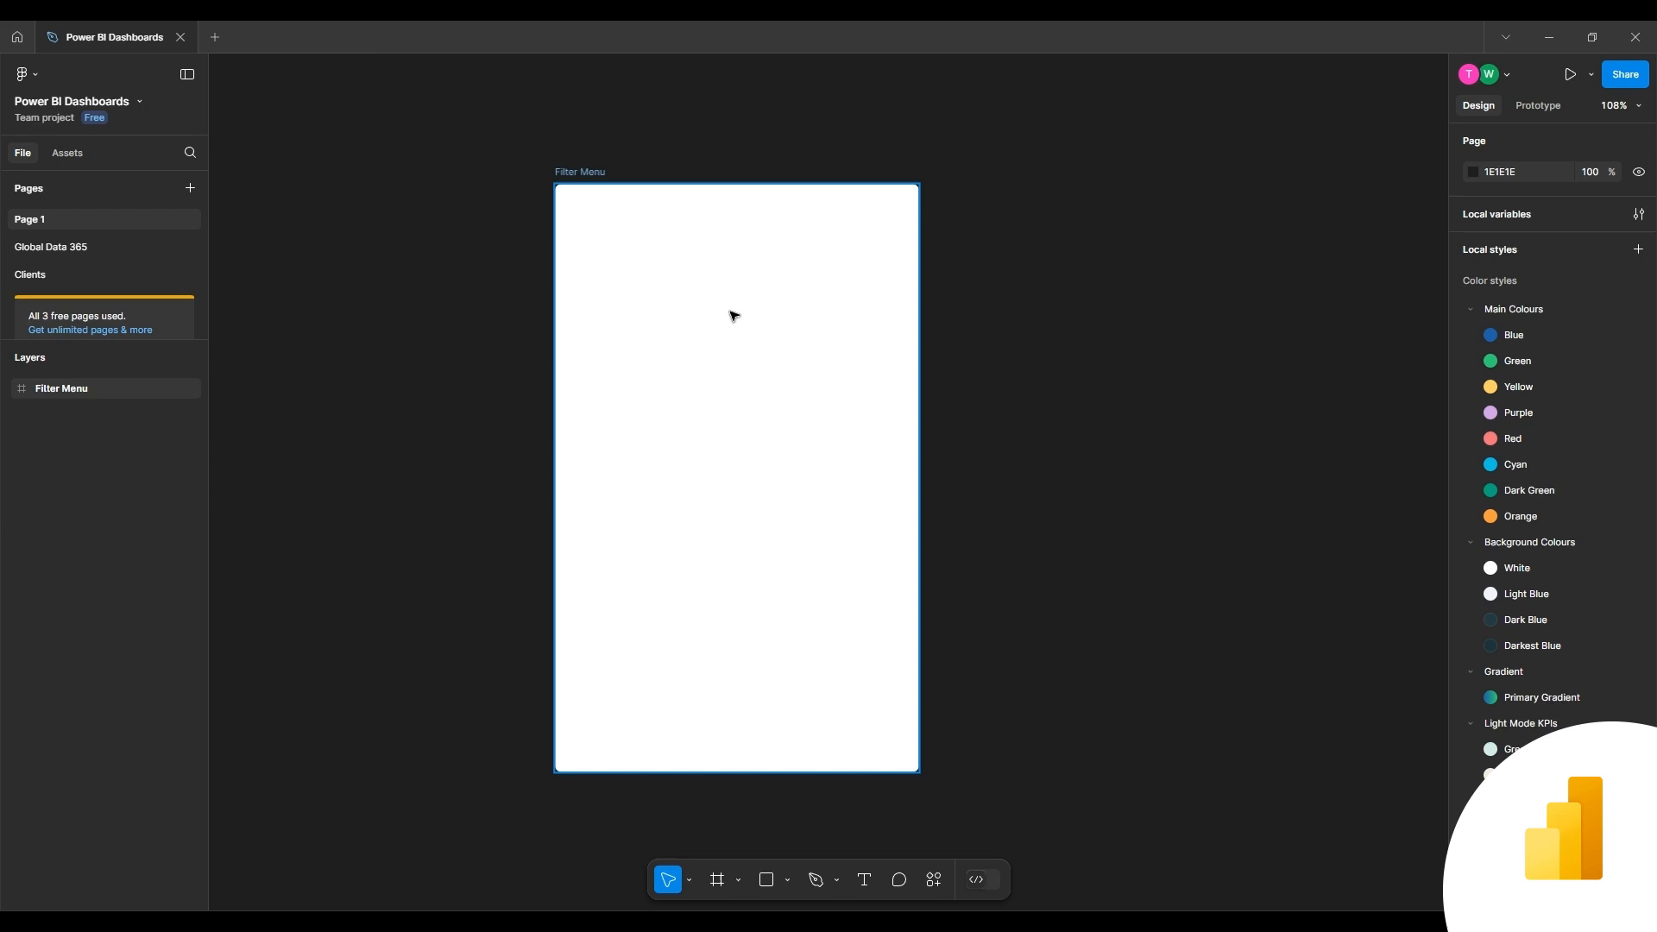
Insert the Filter Menu image on the blank page and enlarge it to about 431 × 272
{"action": "left_click", "coordinate": [648, 218]}
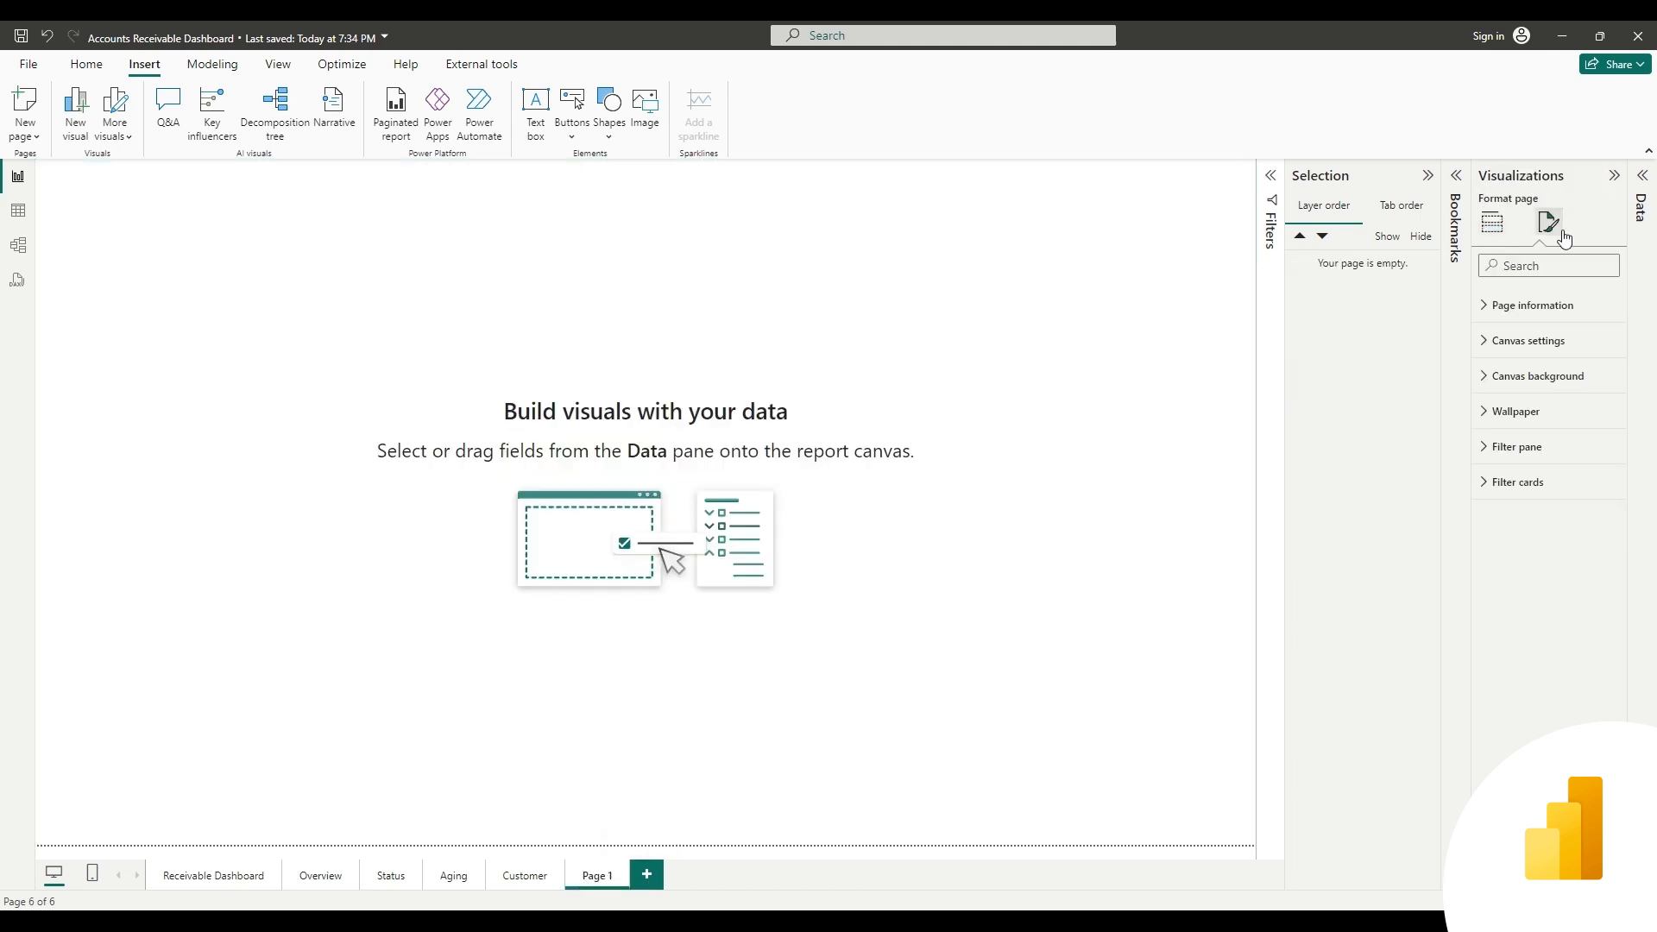
{"action": "left_click", "coordinate": [644, 114]}
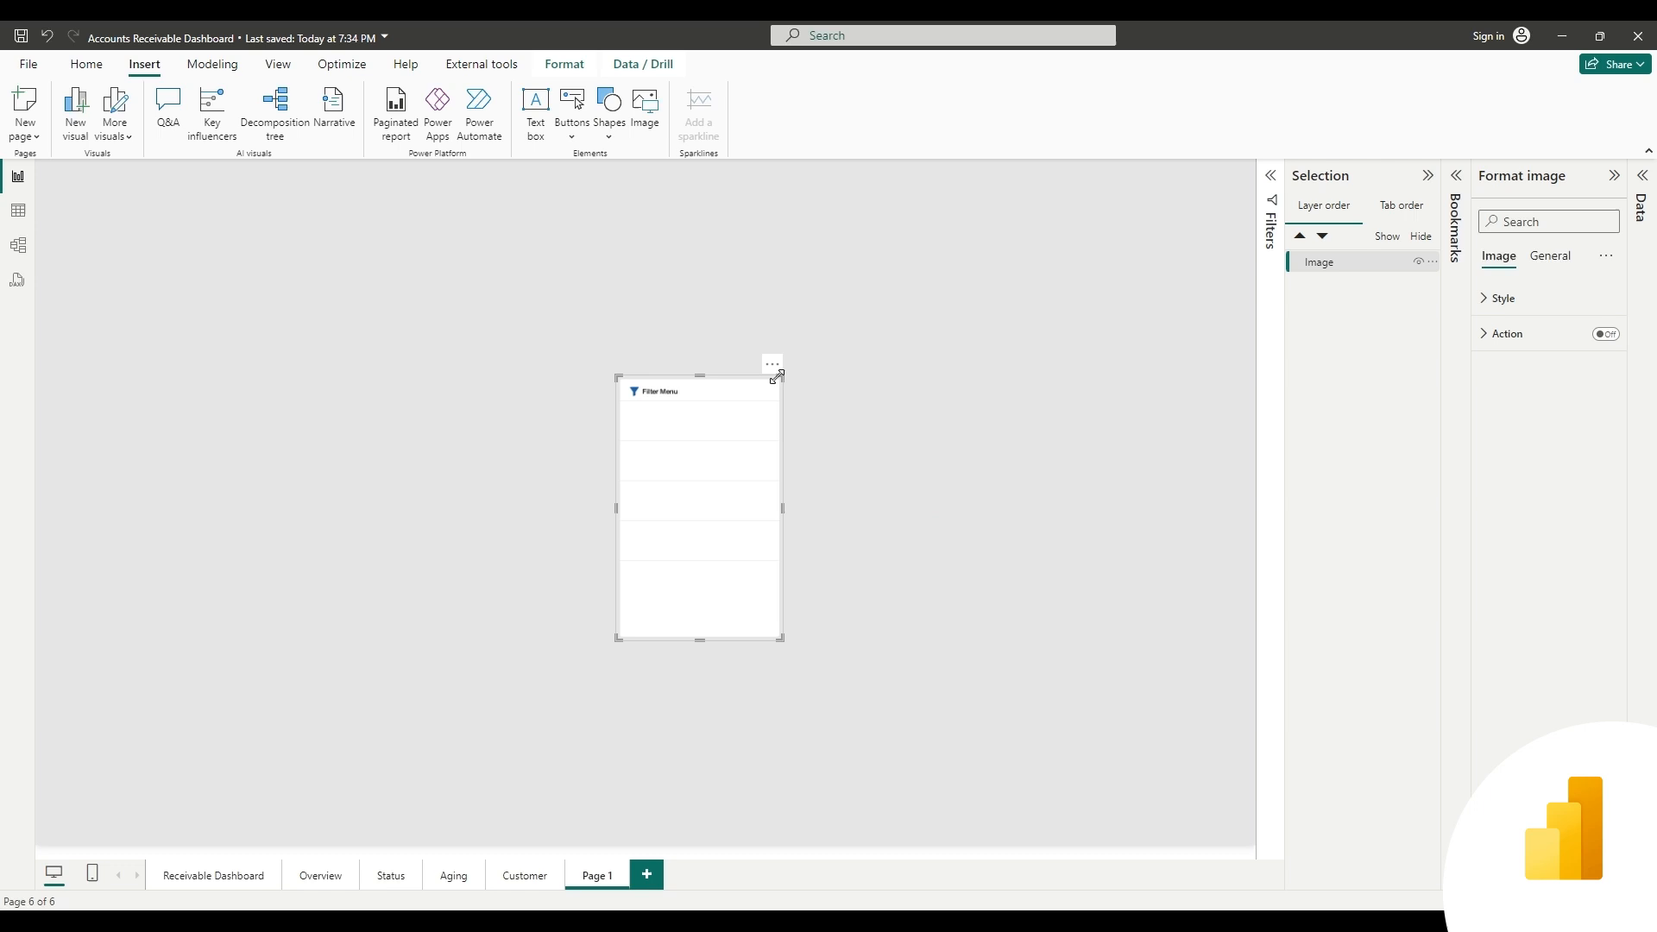
{"action": "left_click", "coordinate": [1548, 256]}
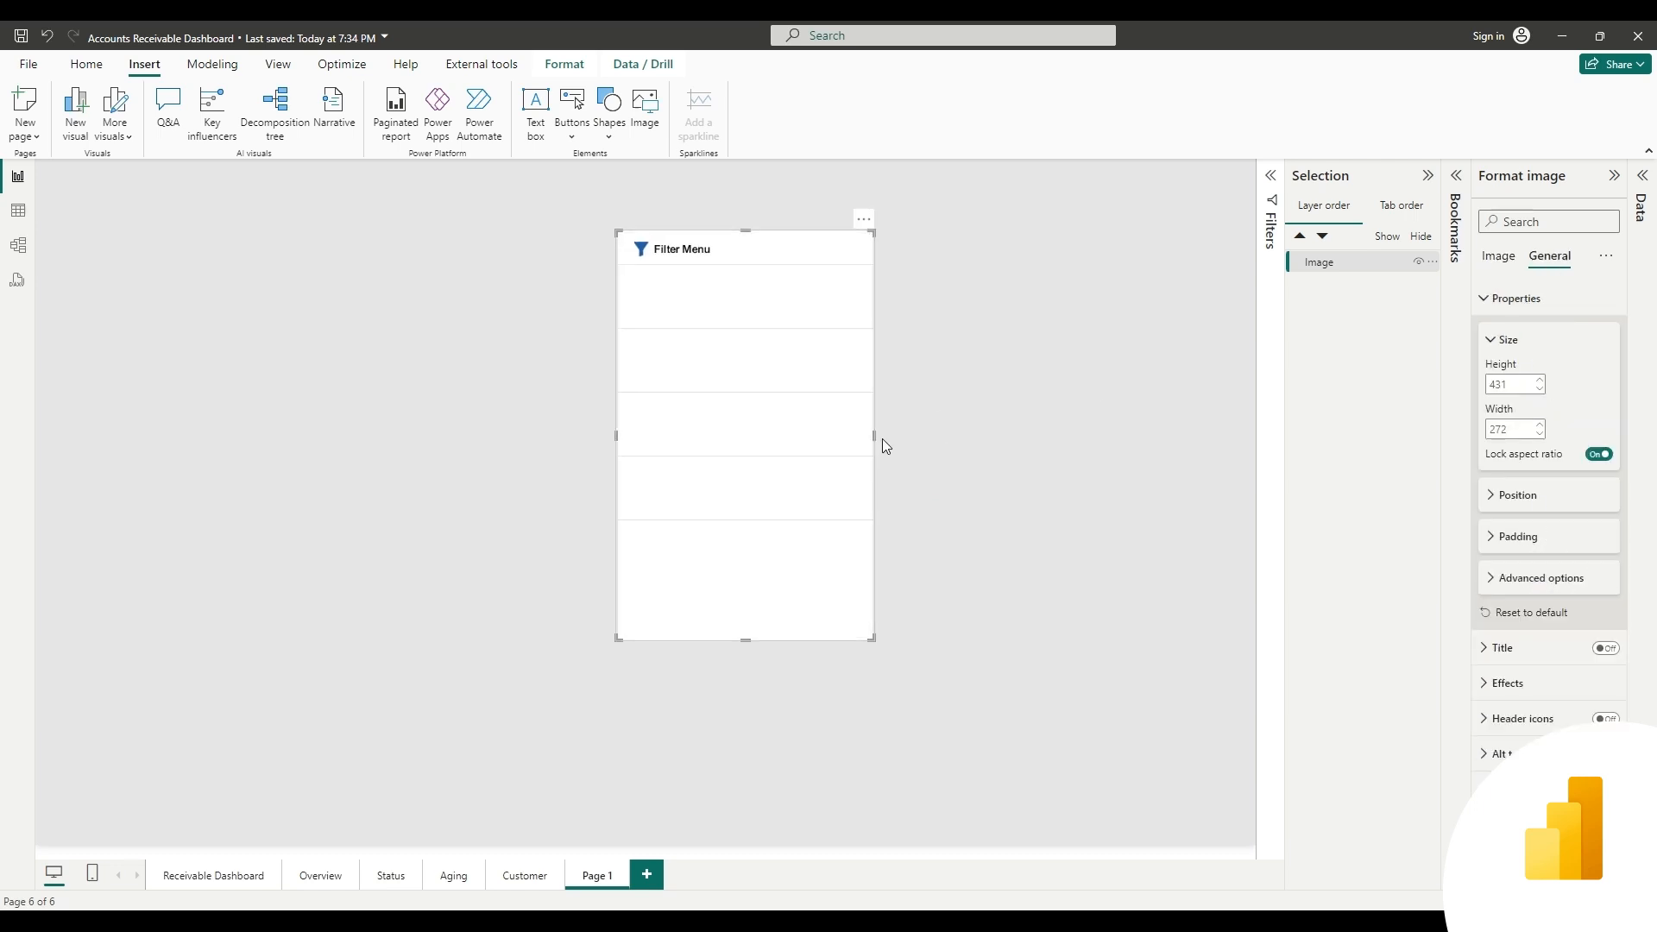
{"action": "left_click", "coordinate": [1497, 256]}
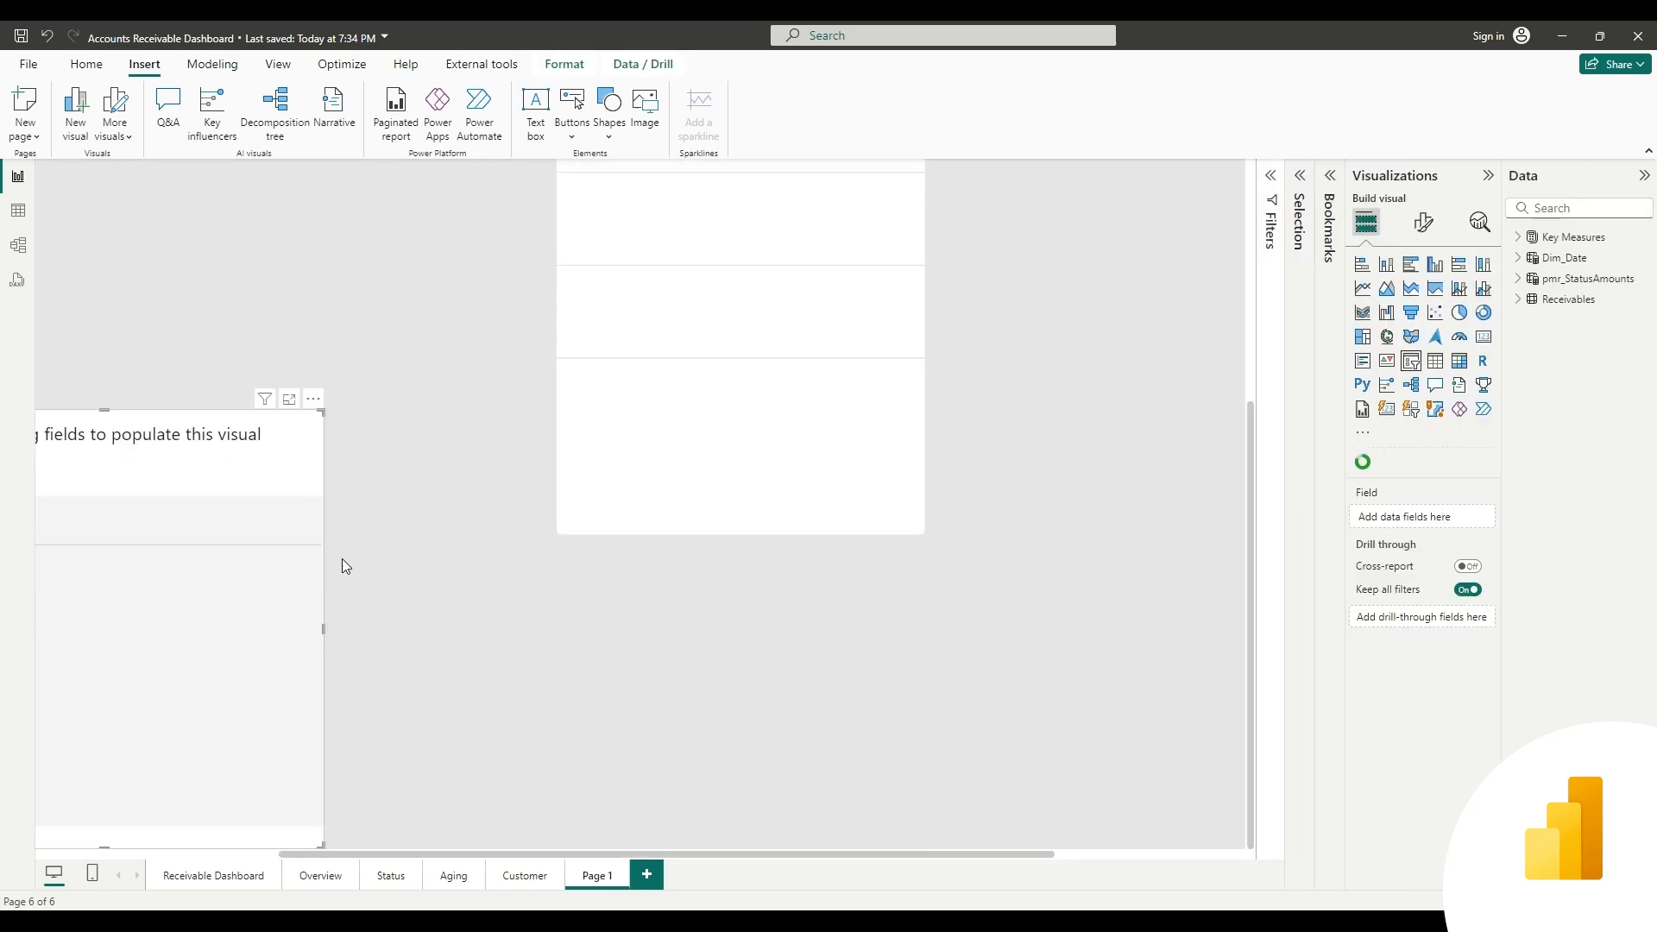
Add a Year dropdown slicer and duplicate it for Month, Company, Country, Customer and Global Dimensions
{"action": "type", "text": "year"}
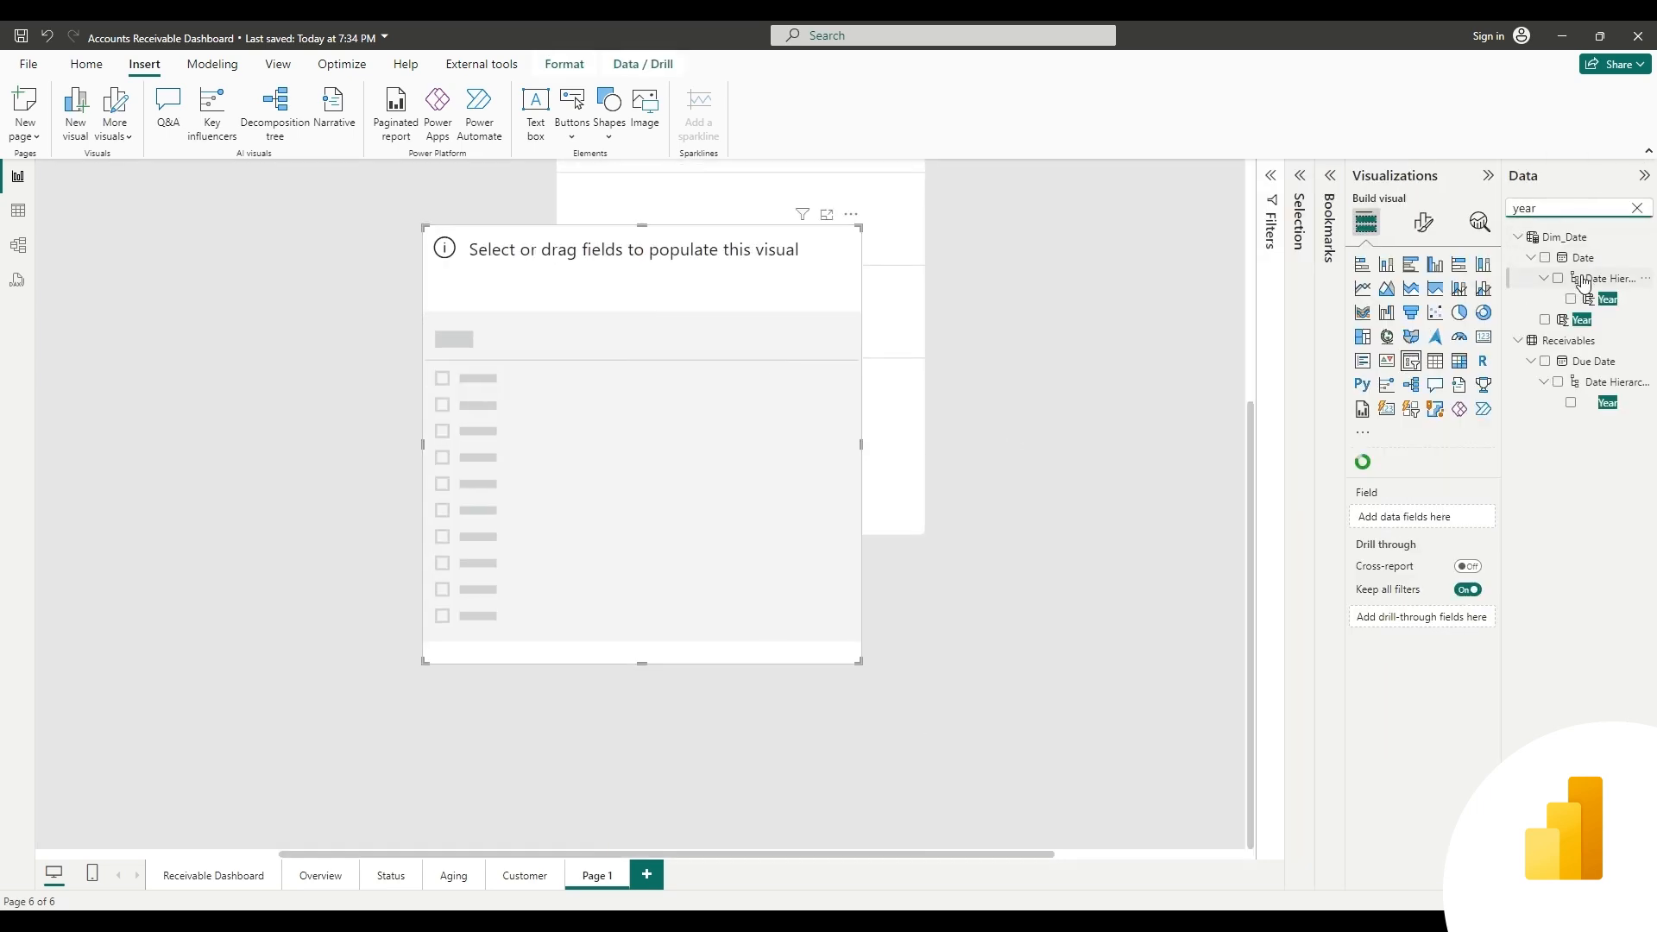
{"action": "left_click", "coordinate": [1570, 320]}
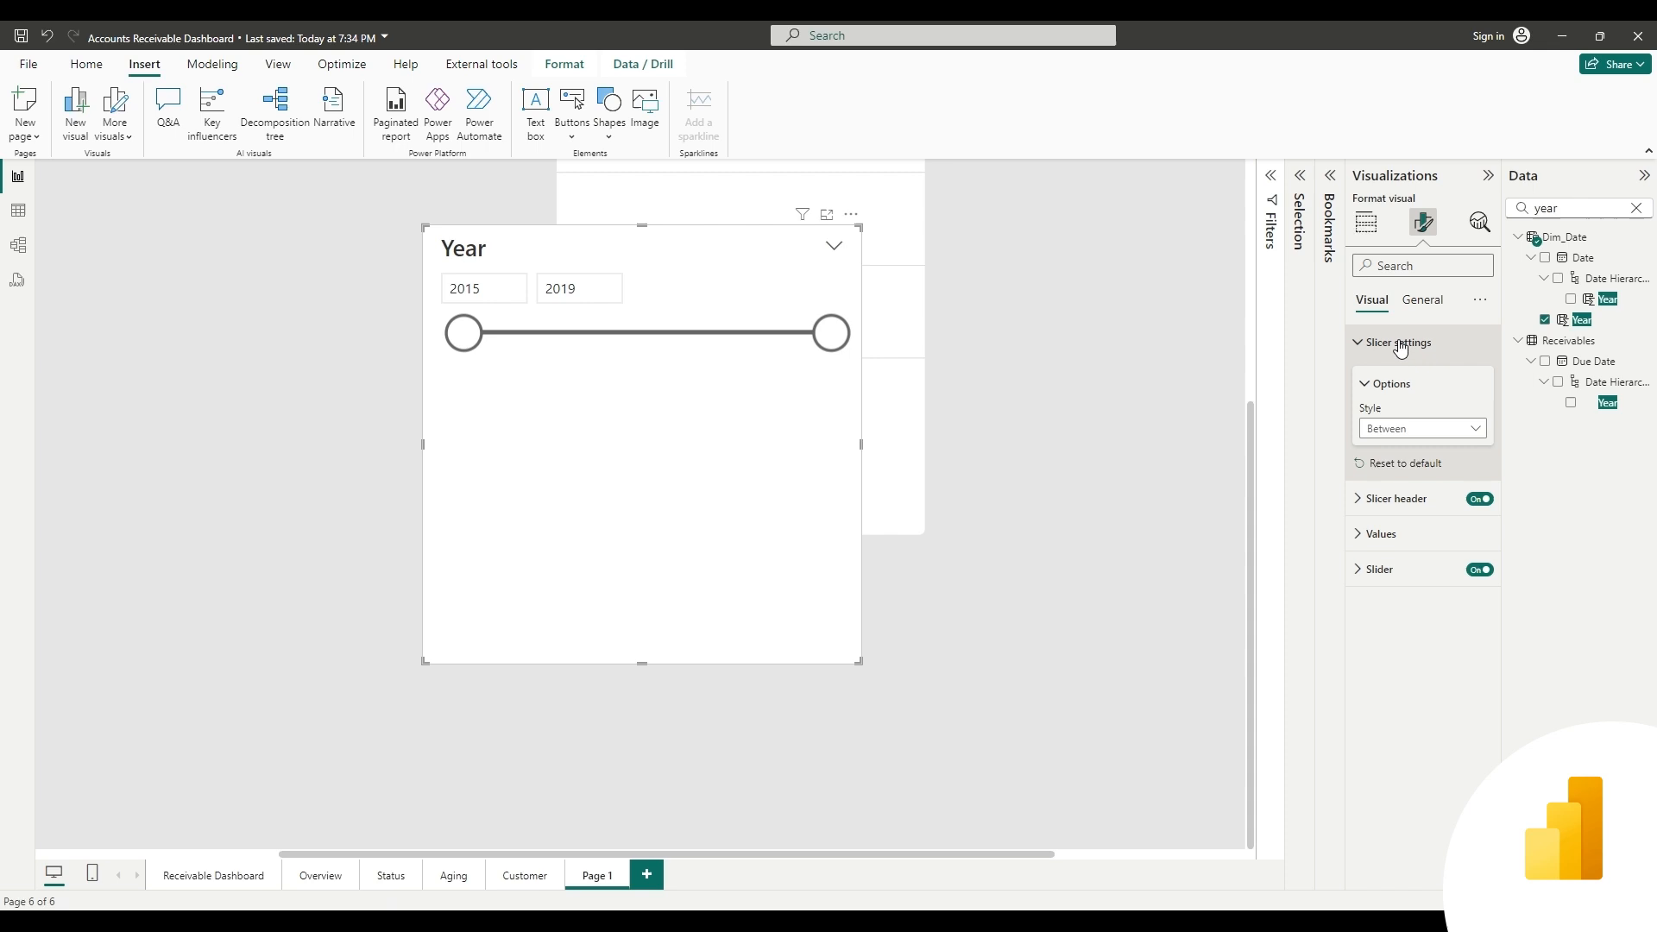
{"action": "left_click", "coordinate": [1421, 301]}
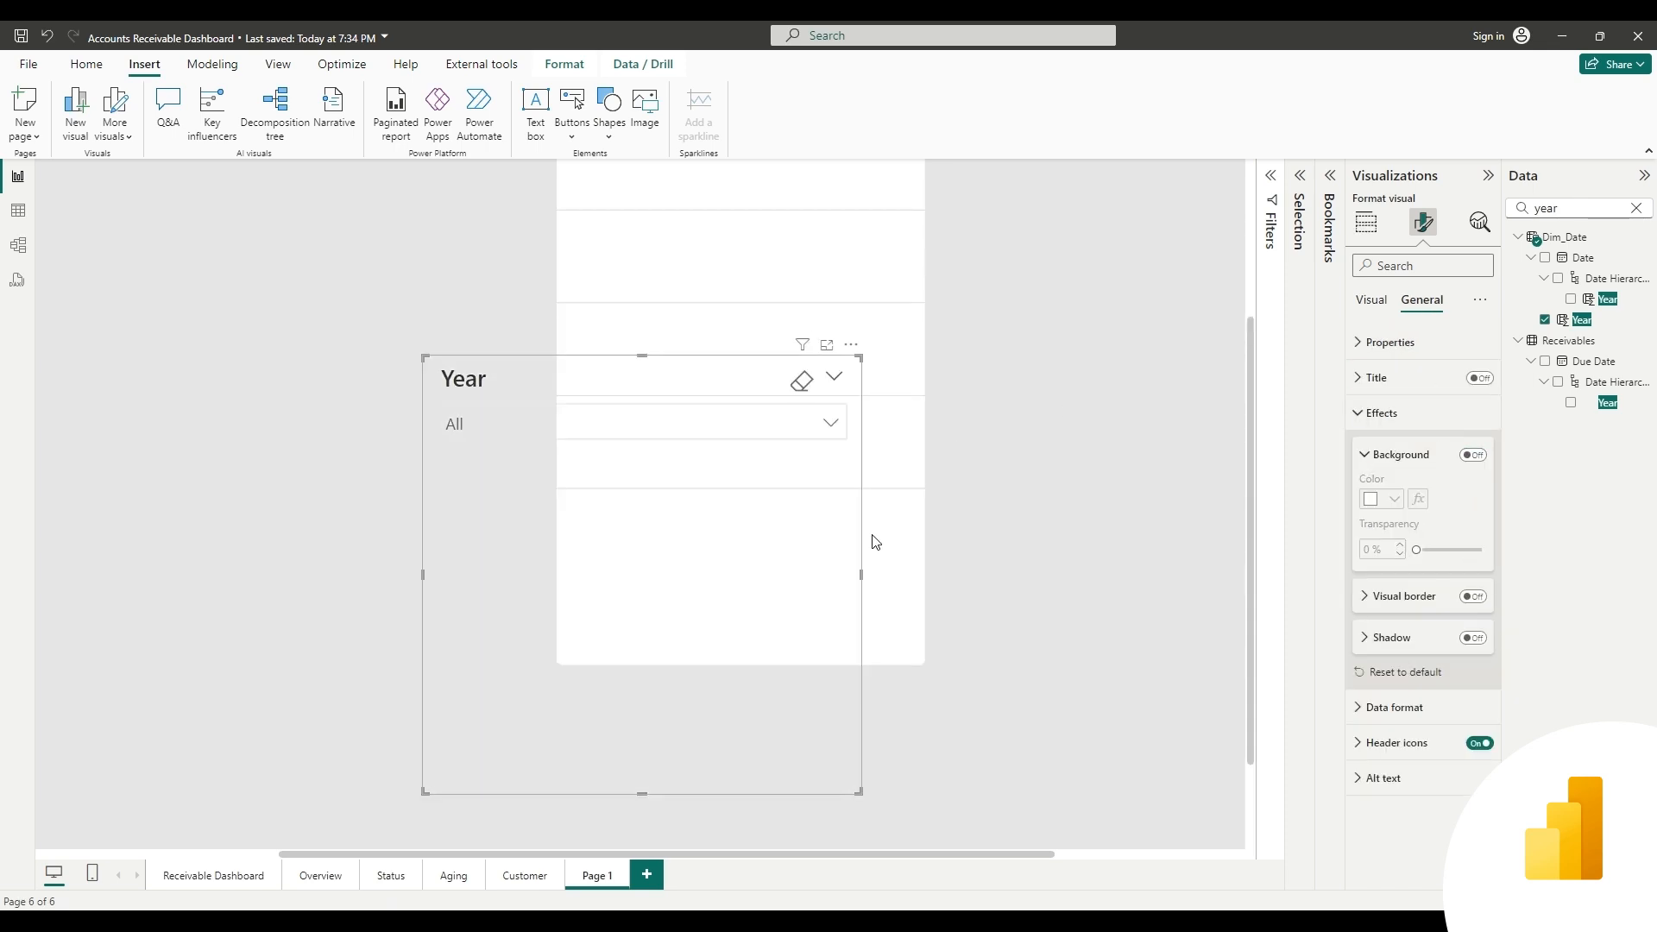
{"action": "left_click", "coordinate": [1371, 299]}
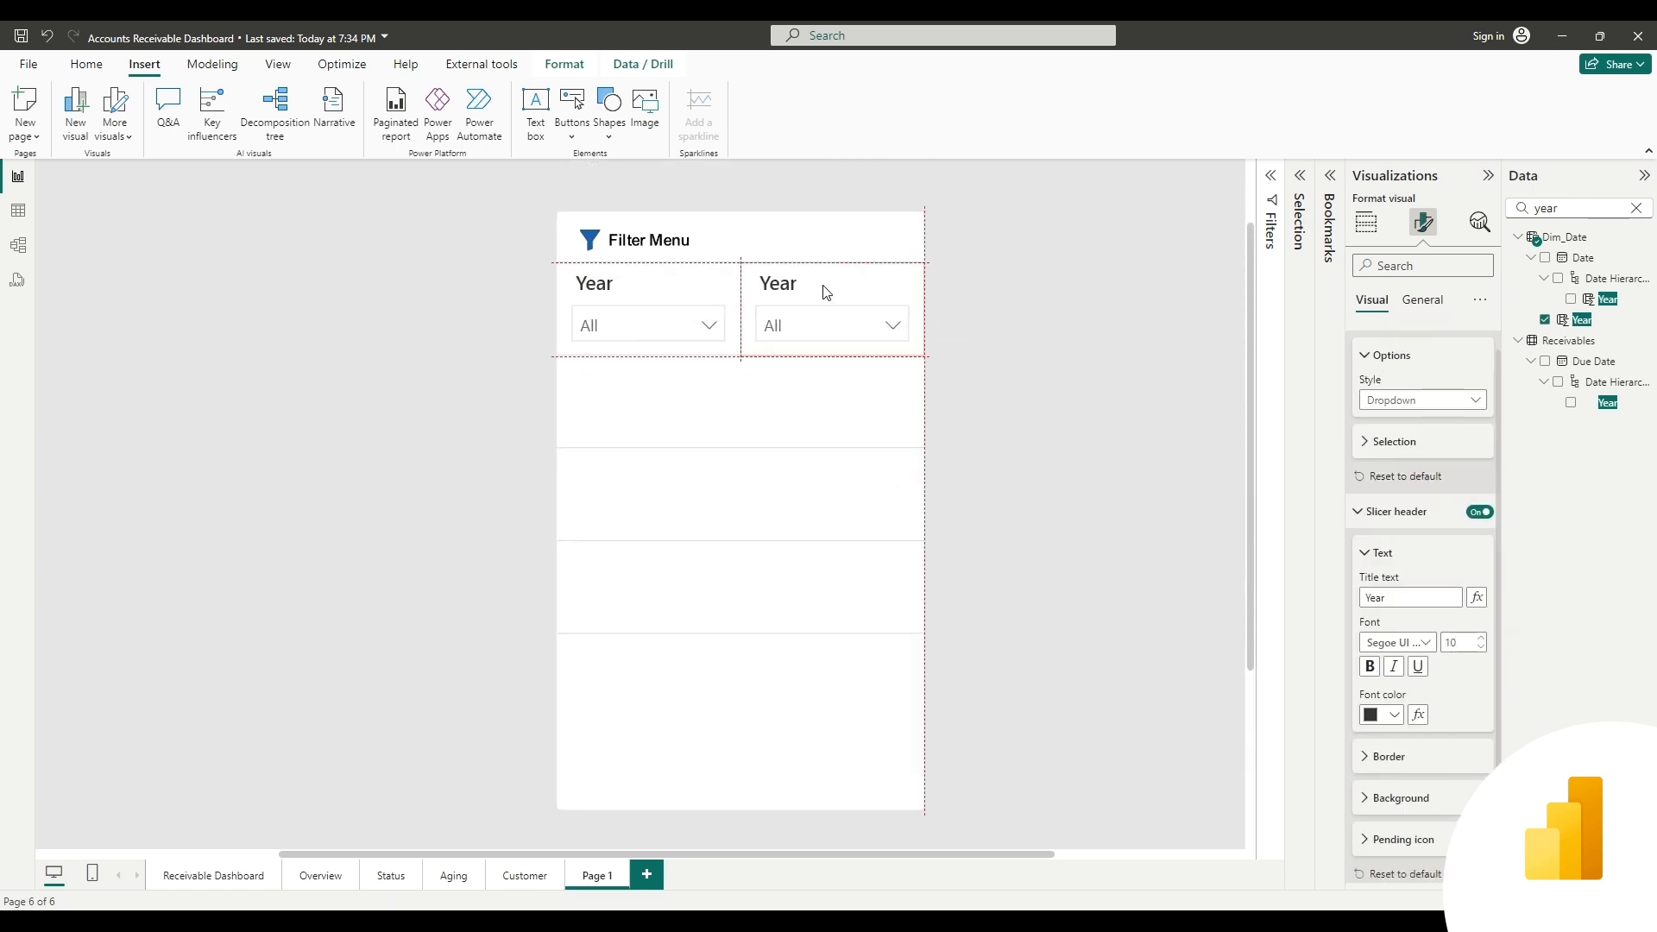
{"action": "left_click", "coordinate": [829, 306]}
{"action": "type", "text": "glob"}
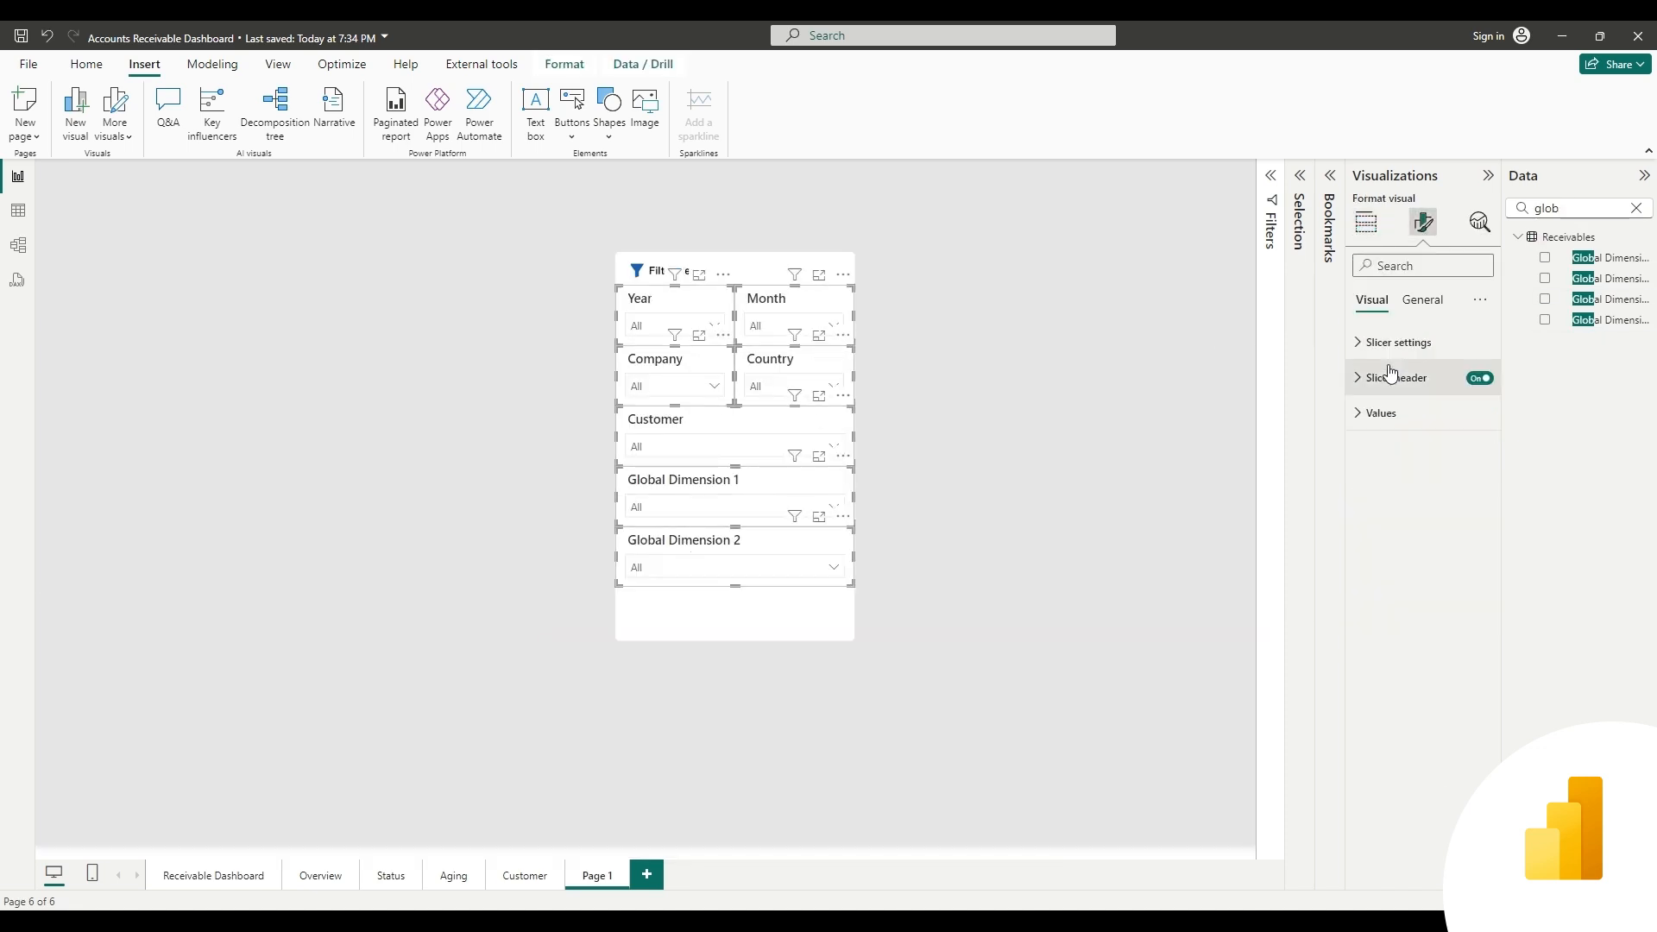
Insert an Apply all slicers button, set its height and make its text white
{"action": "left_click", "coordinate": [1365, 222]}
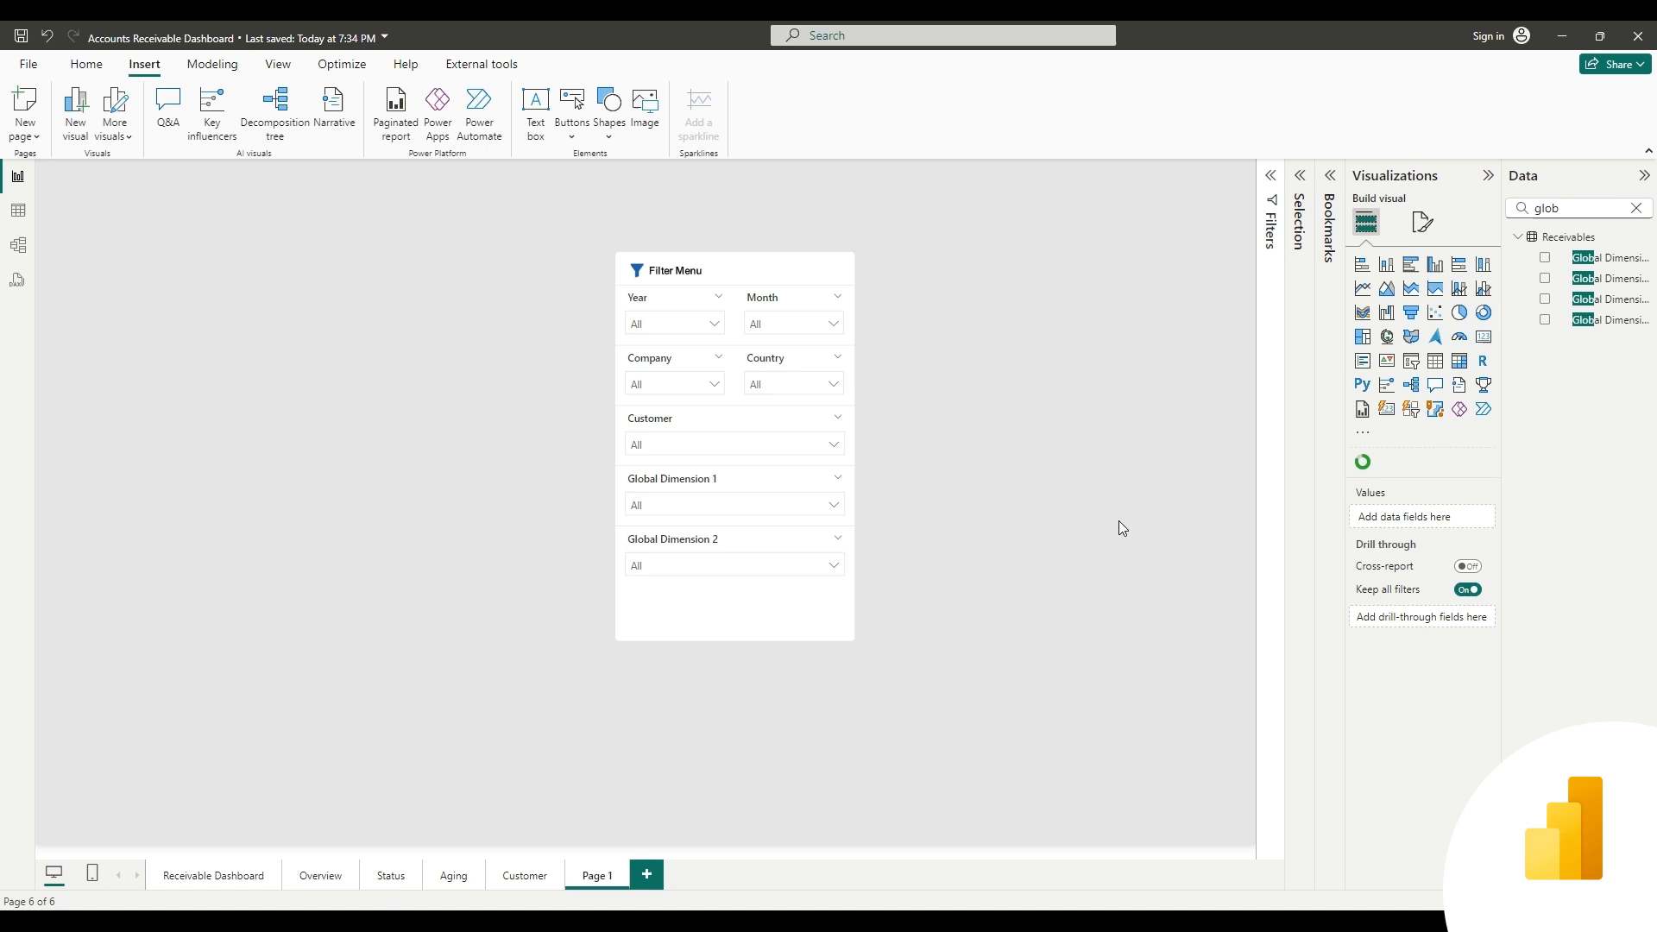
{"action": "left_click", "coordinate": [572, 111]}
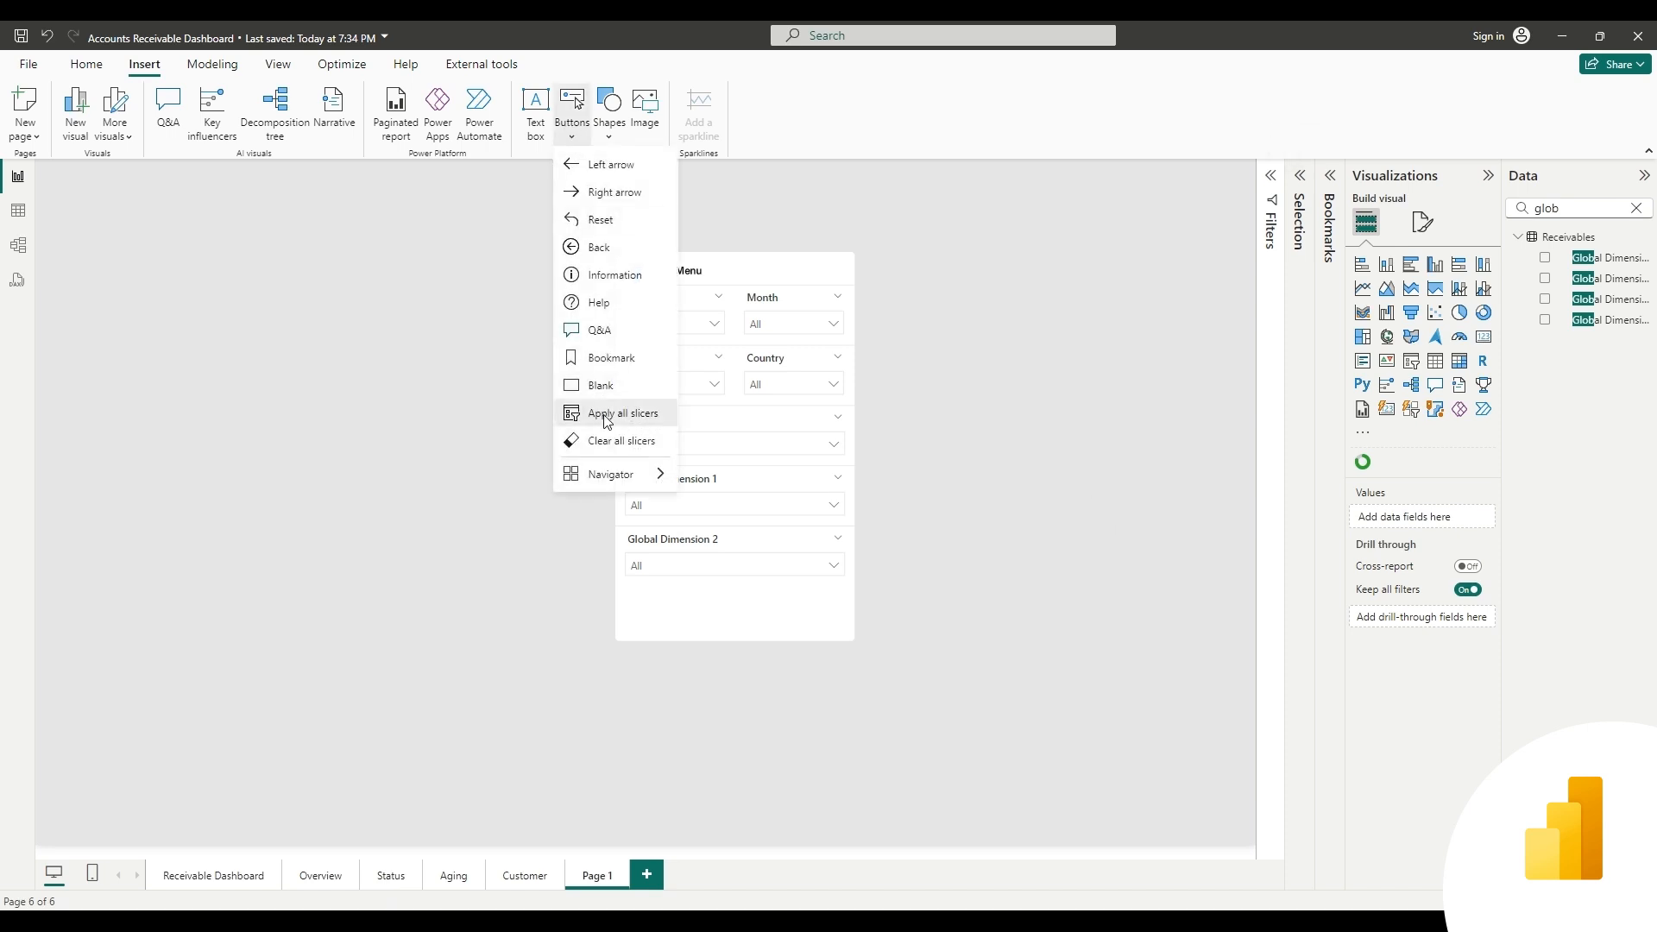
{"action": "left_click", "coordinate": [621, 412]}
{"action": "type", "text": "Apply Filters"}
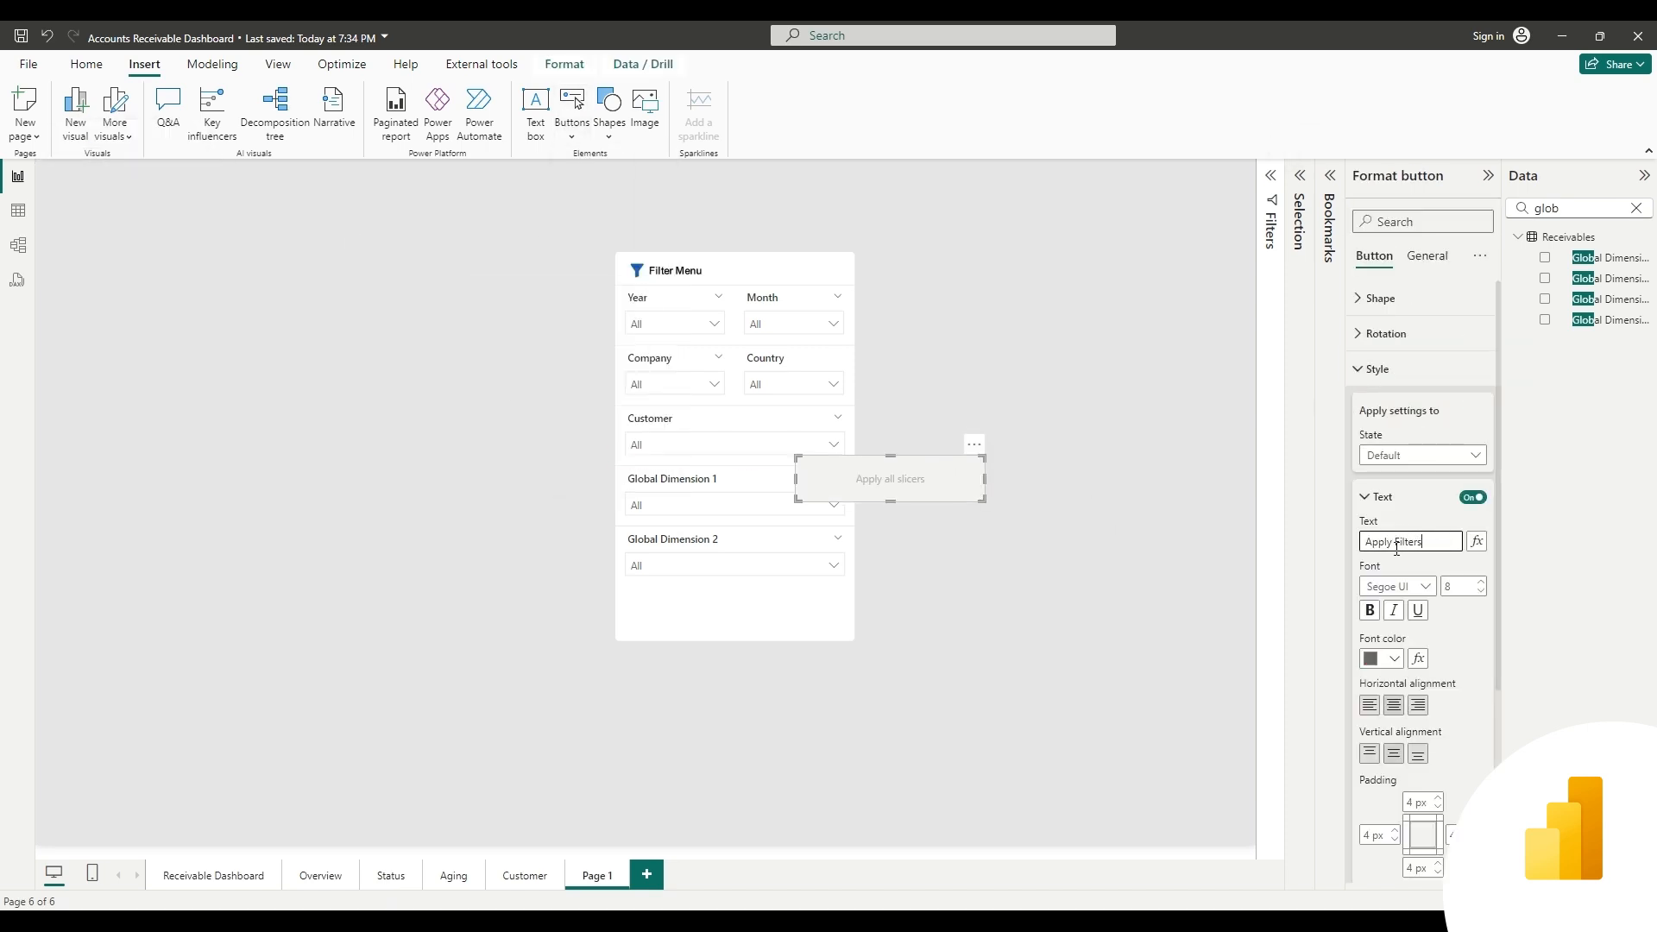
{"action": "left_click", "coordinate": [1426, 255]}
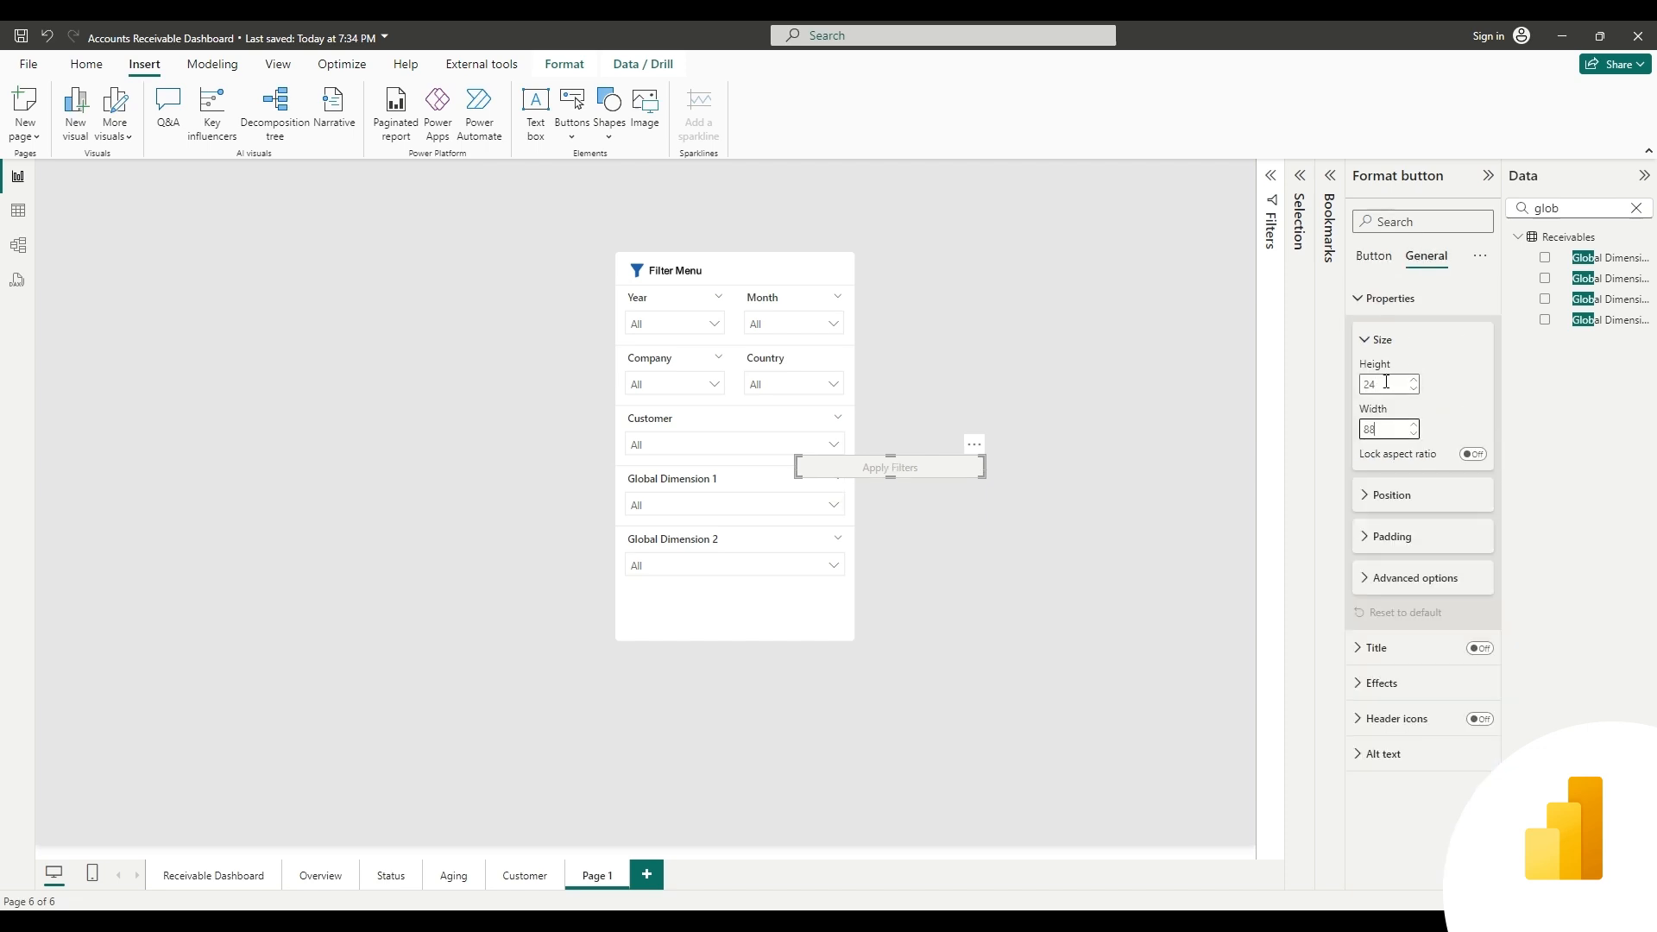
{"action": "left_click", "coordinate": [1374, 255]}
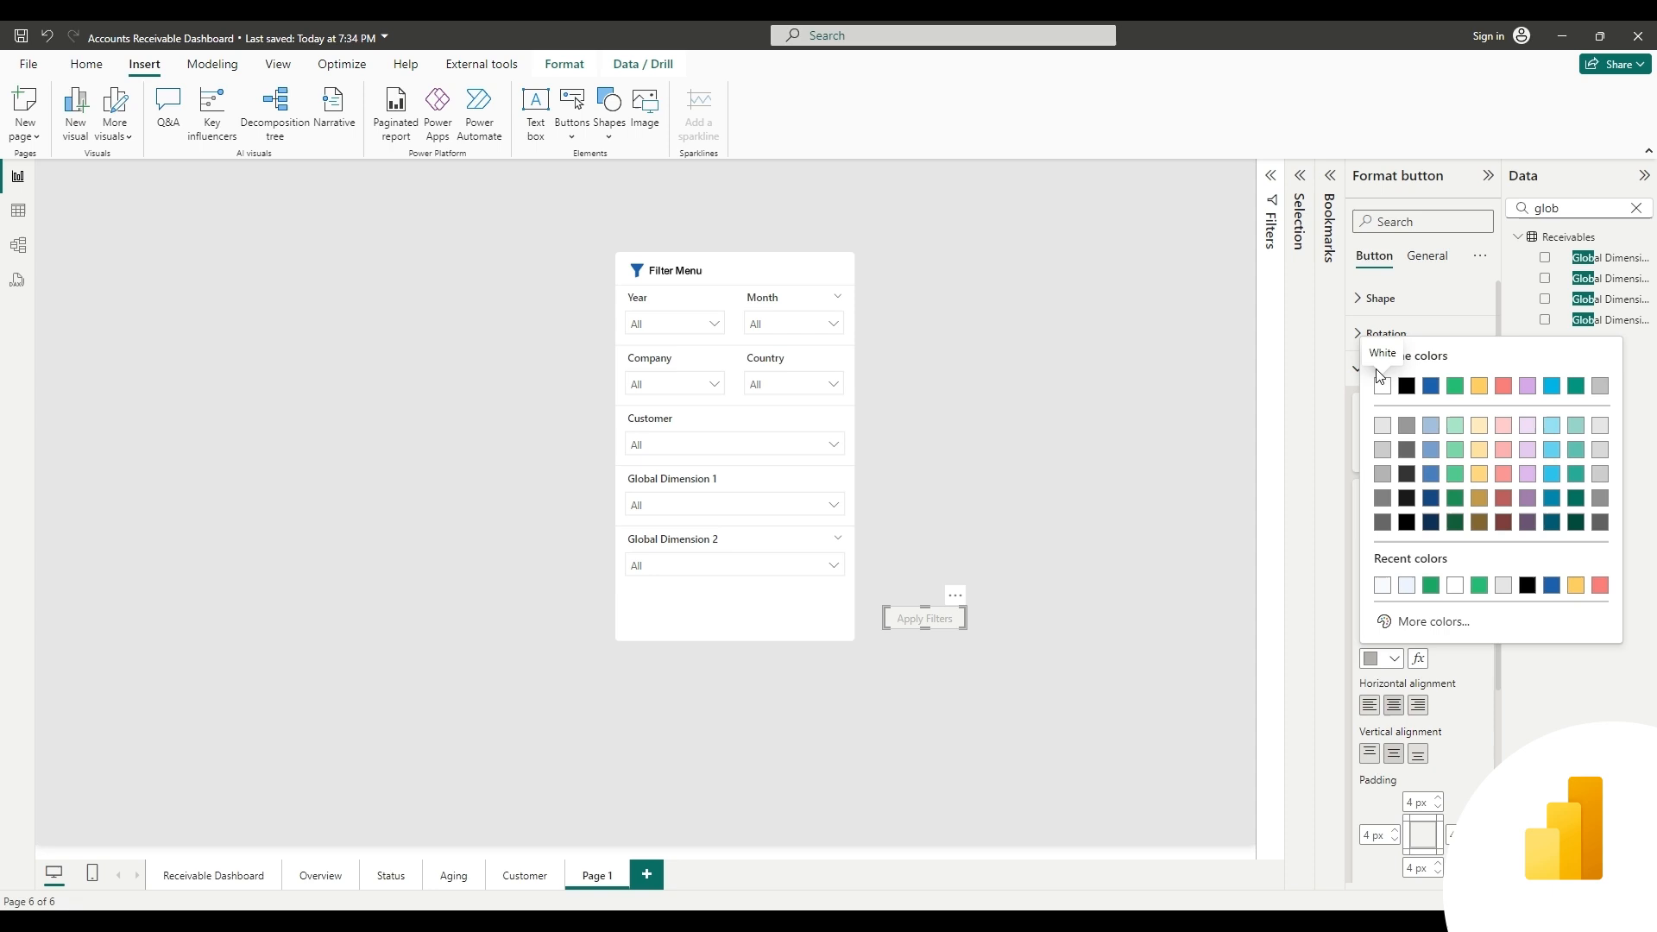
{"action": "left_click", "coordinate": [1383, 385]}
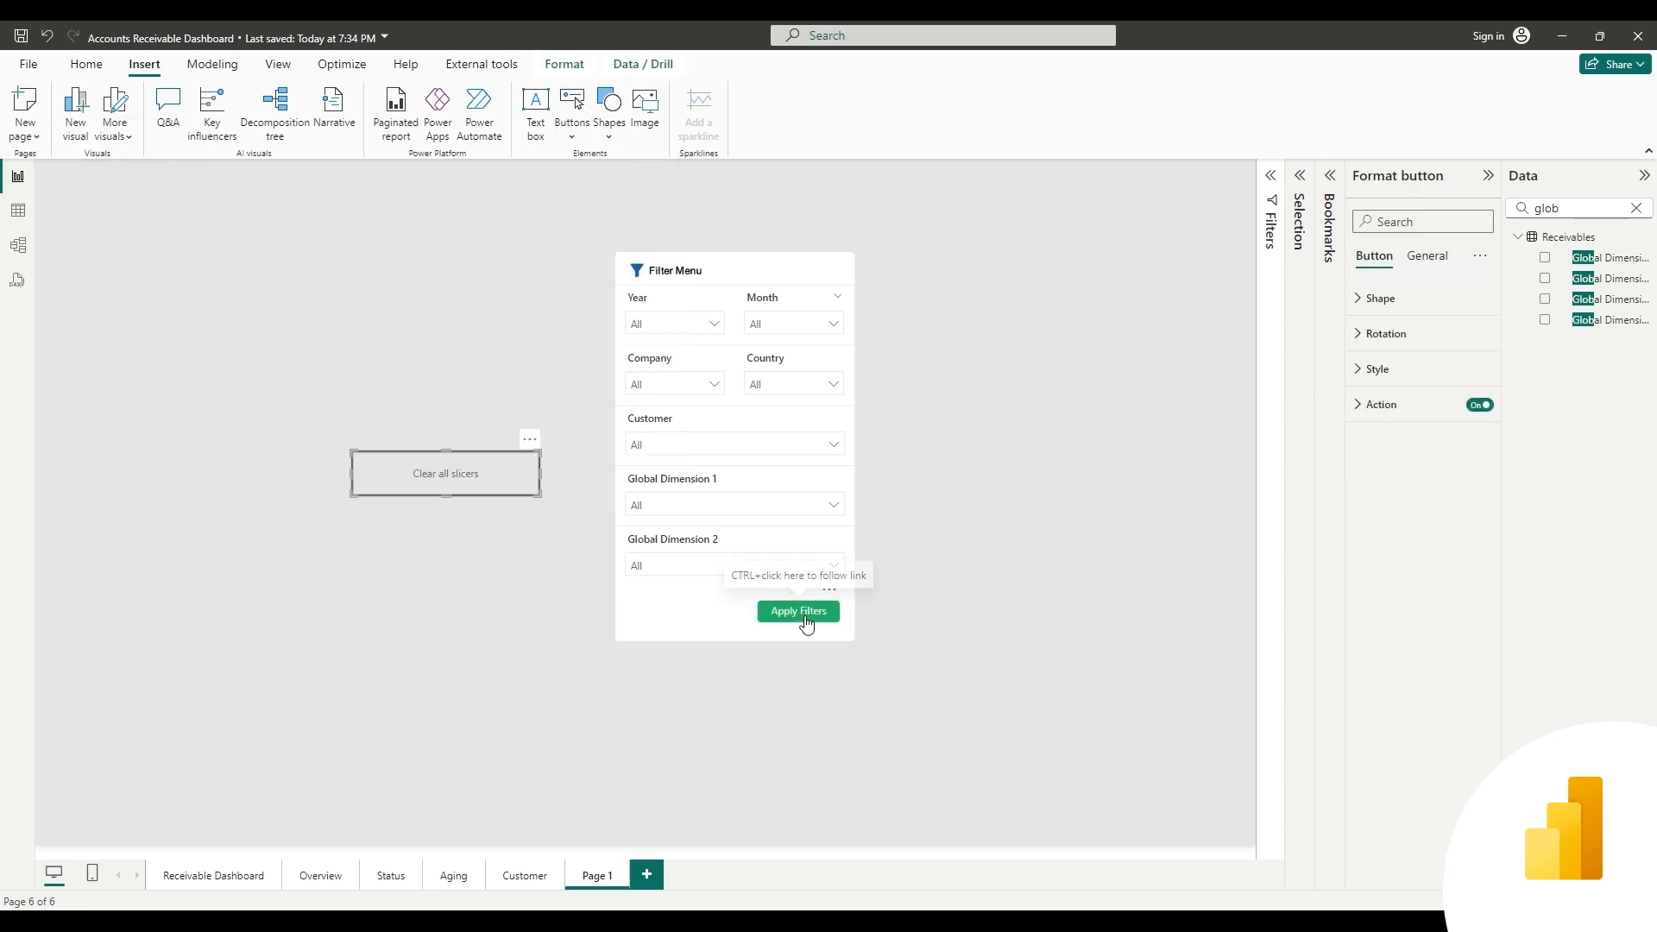
Style the Reset button alongside the Apply Filters button
{"action": "left_click", "coordinate": [1378, 368]}
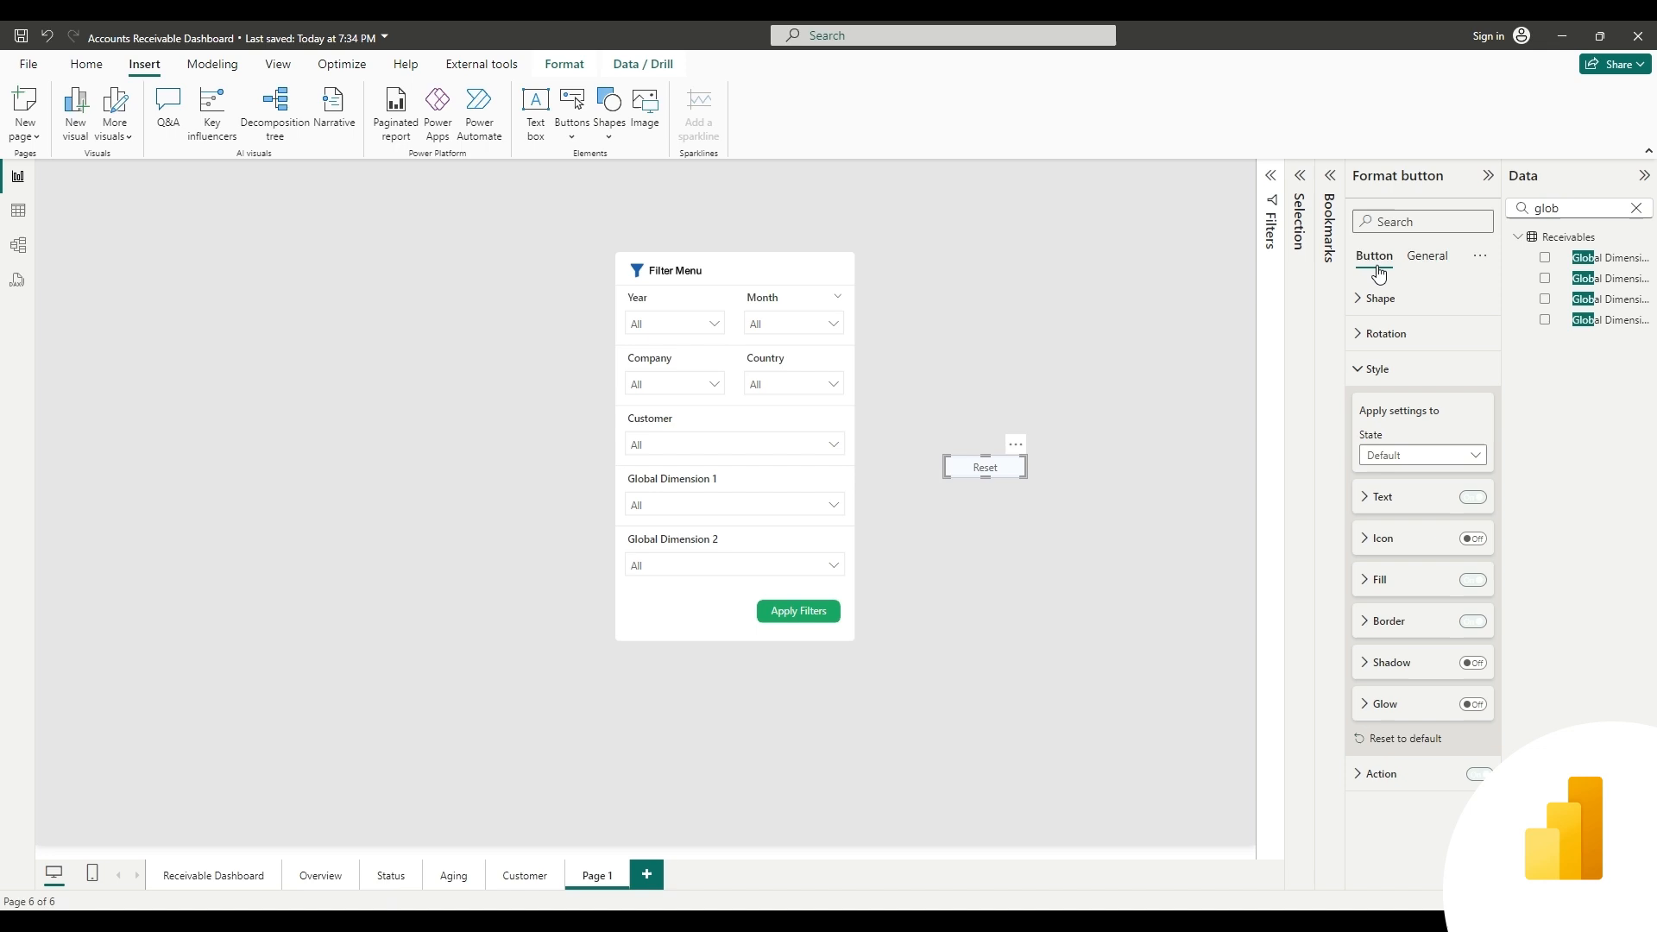
{"action": "left_click", "coordinate": [1472, 497]}
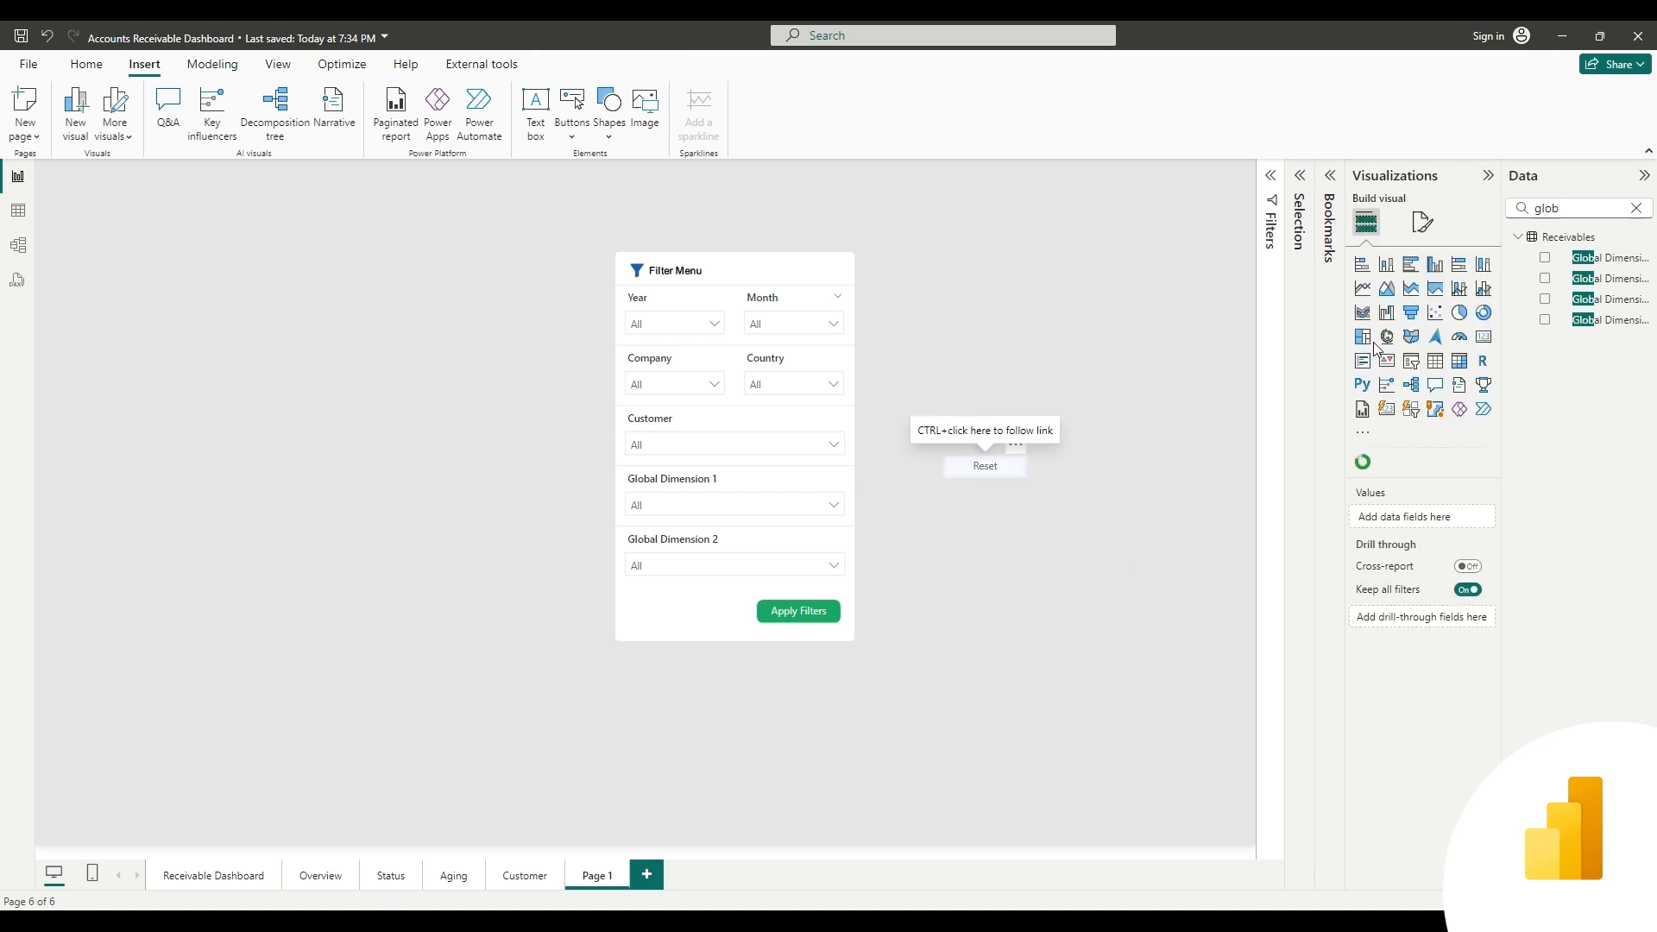
{"action": "left_click", "coordinate": [984, 466]}
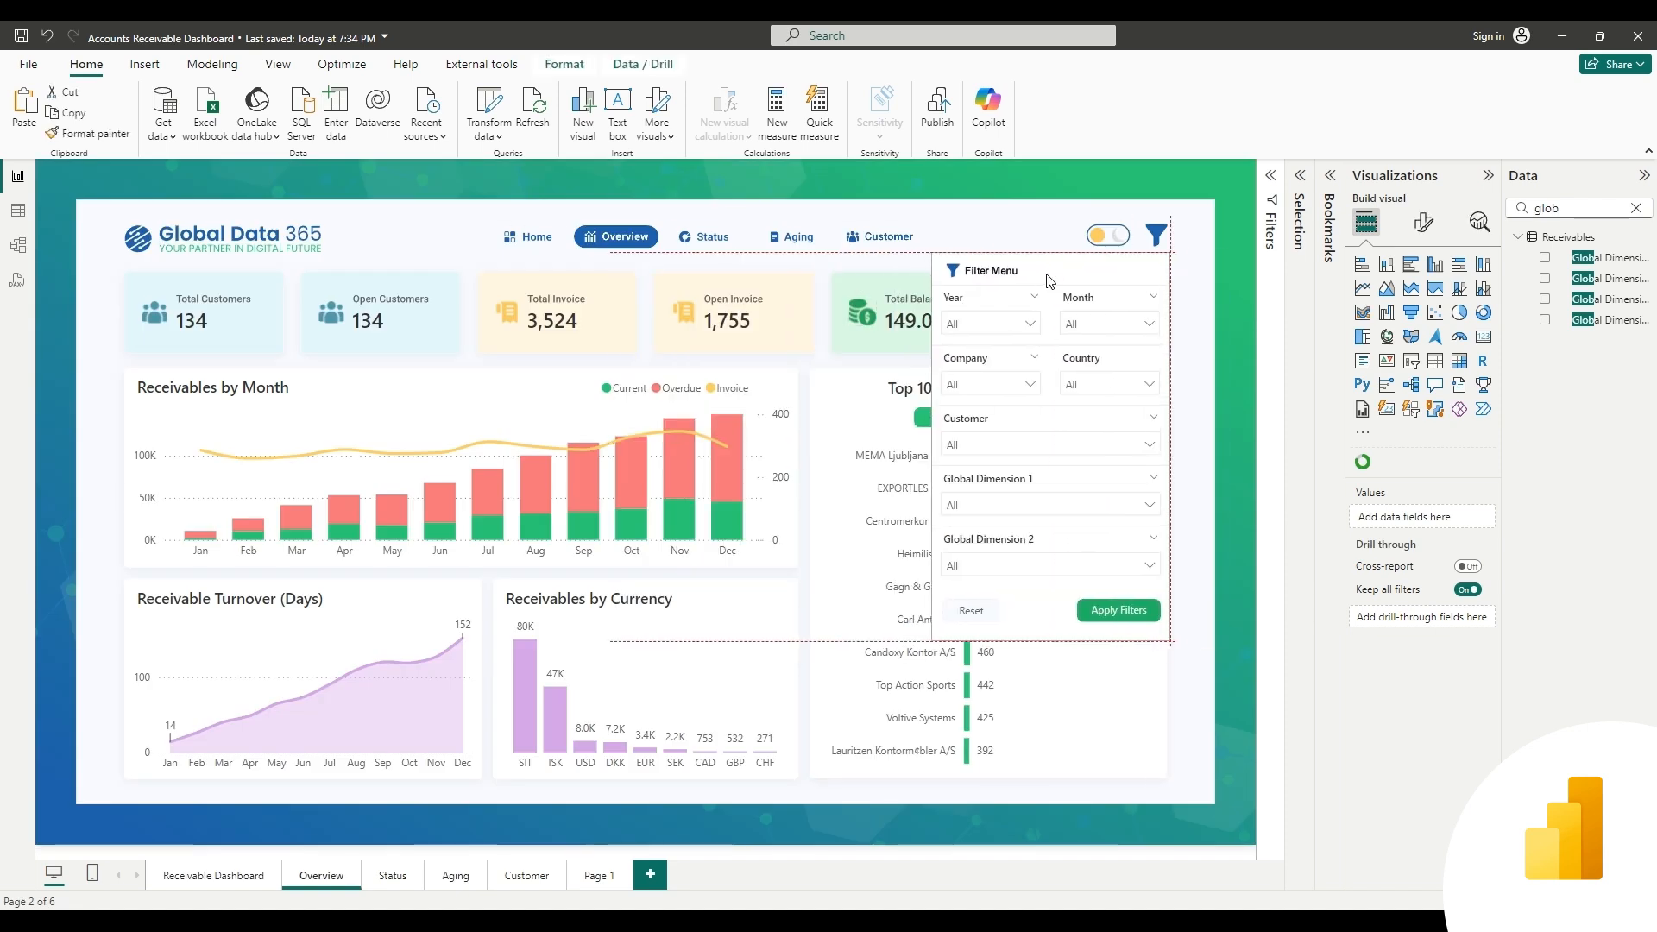
Add a borderless black rectangle at 86% transparency and name it Background Hide
{"action": "left_click", "coordinate": [405, 215]}
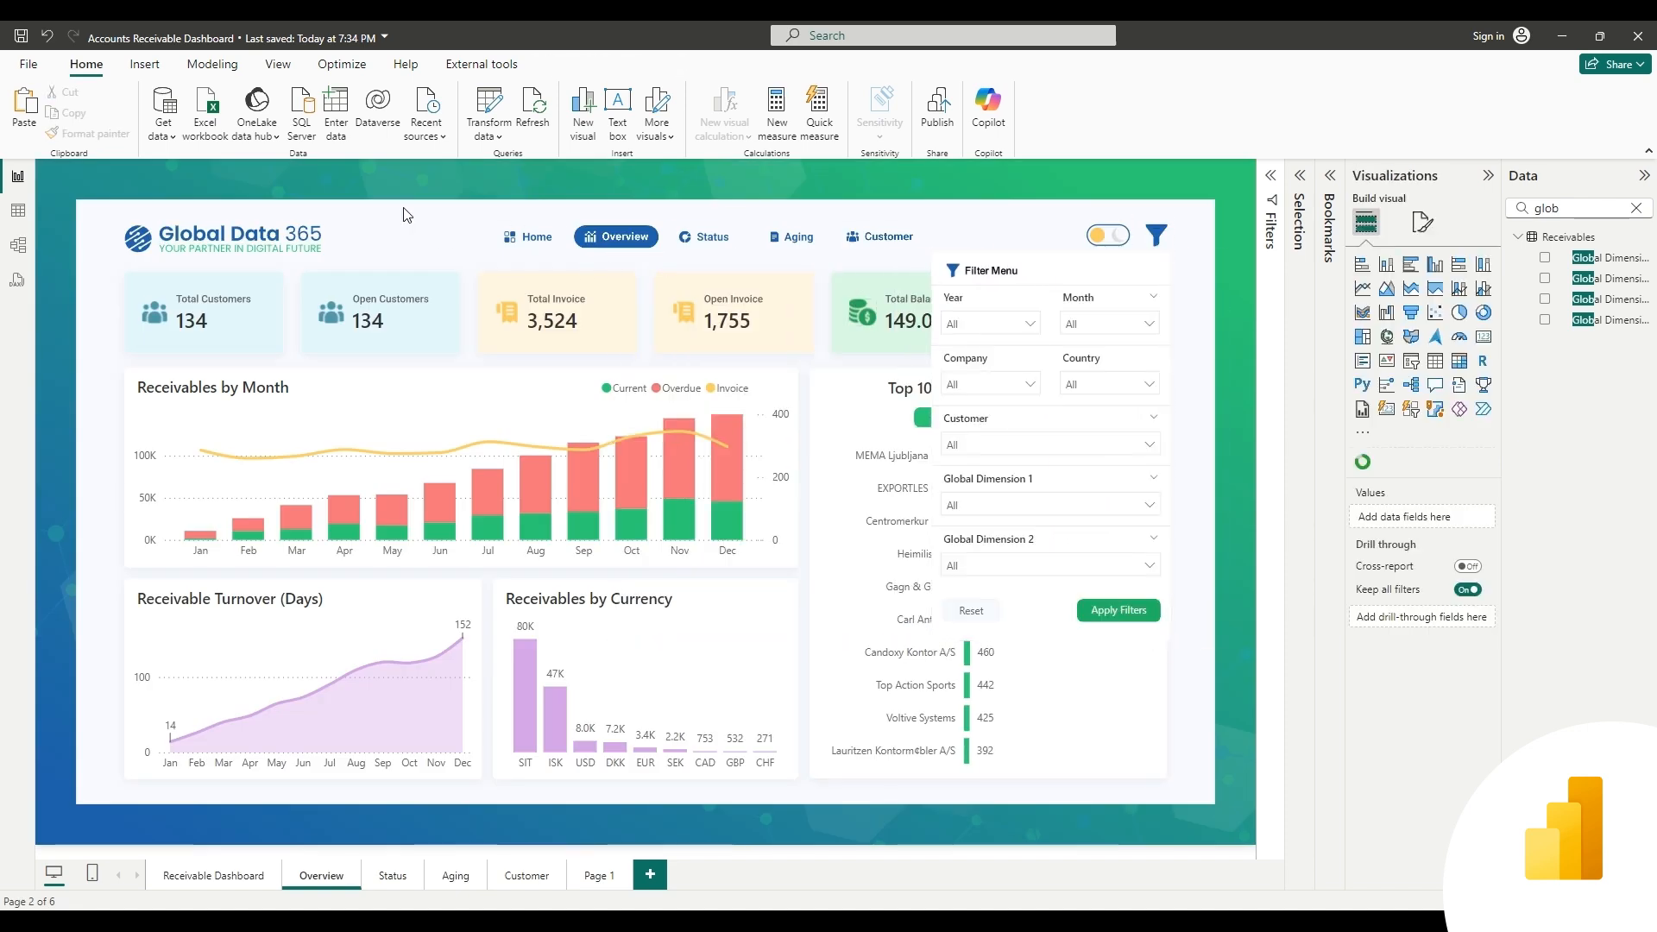
{"action": "left_click", "coordinate": [145, 65]}
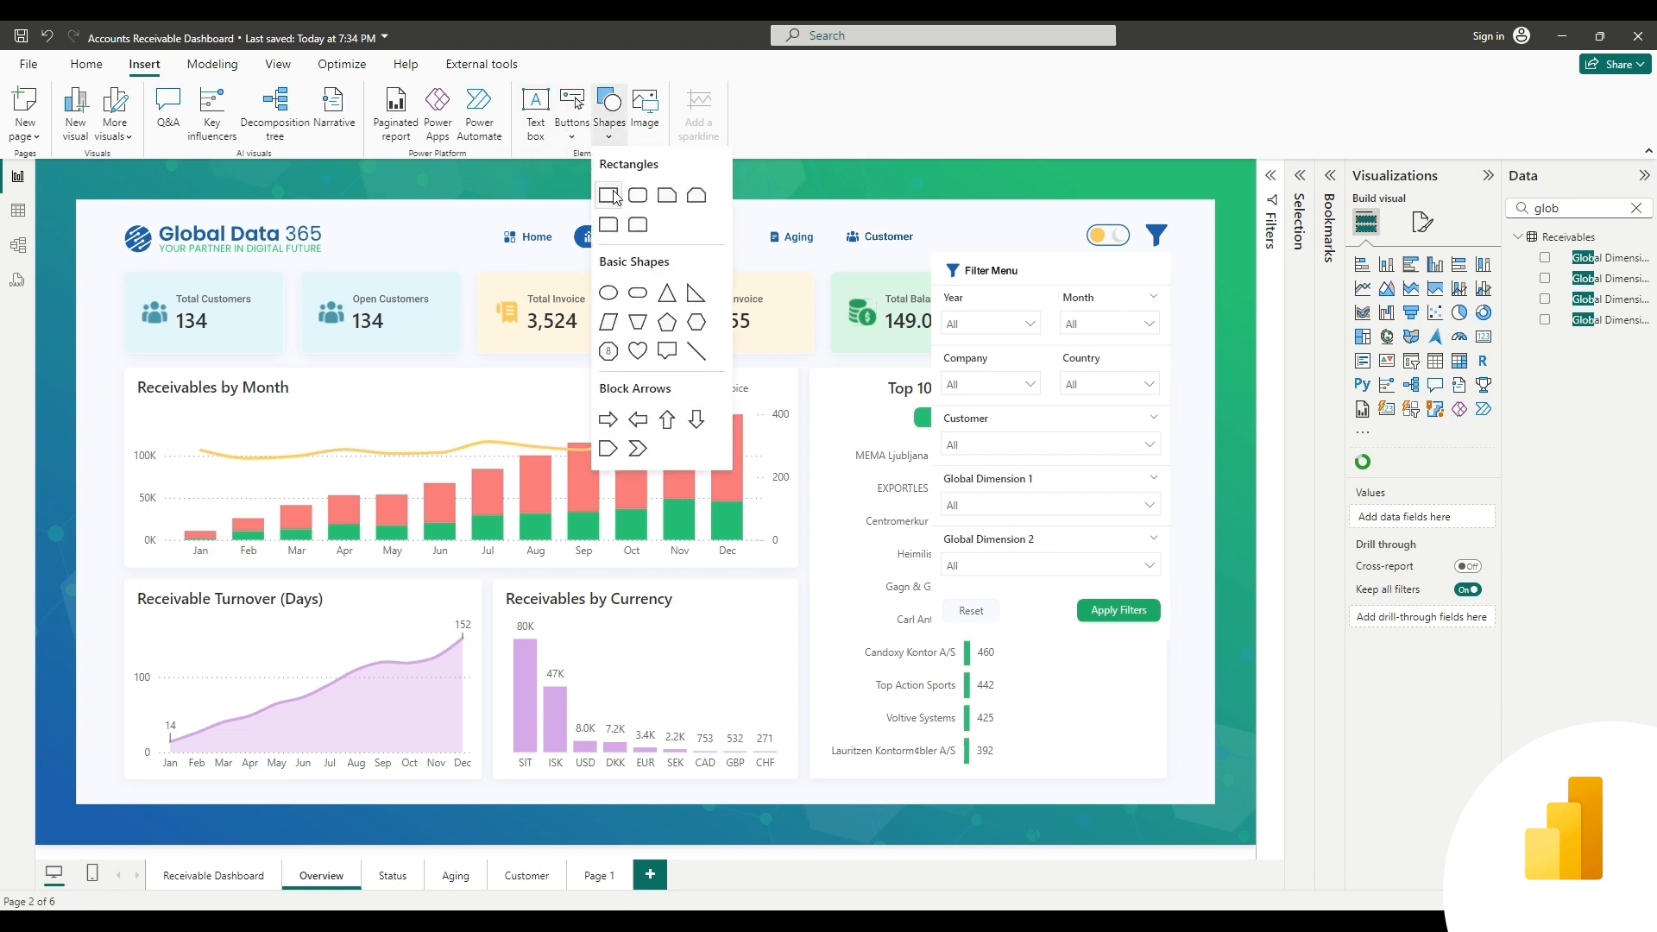
{"action": "left_click", "coordinate": [608, 194]}
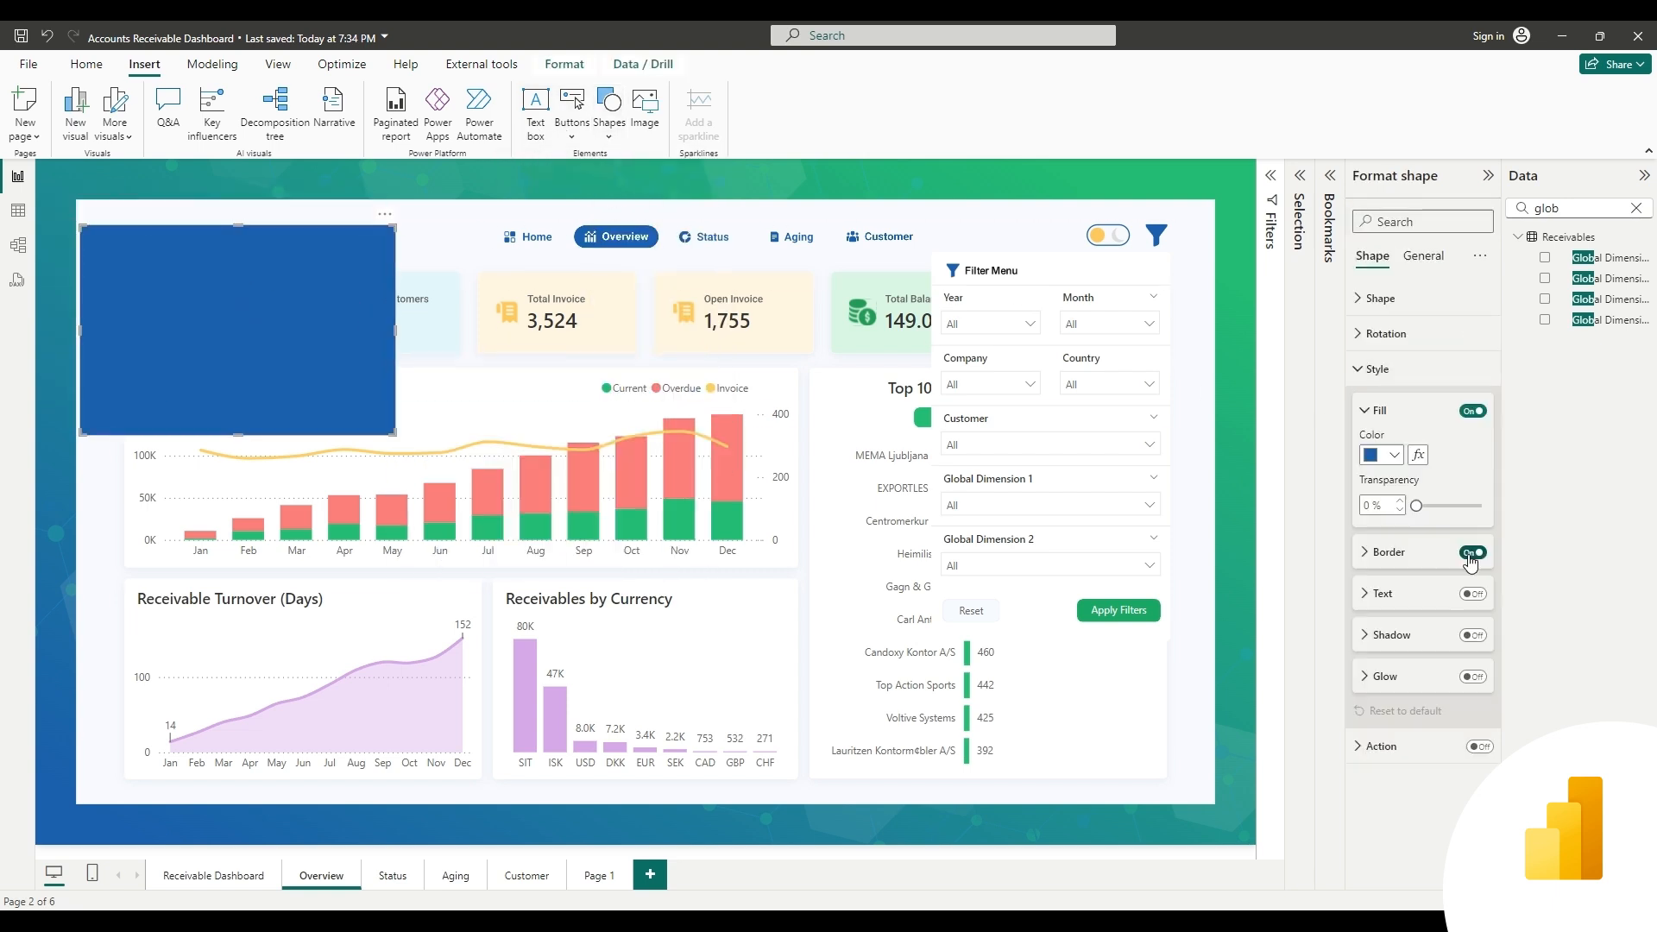
{"action": "left_click", "coordinate": [1472, 552]}
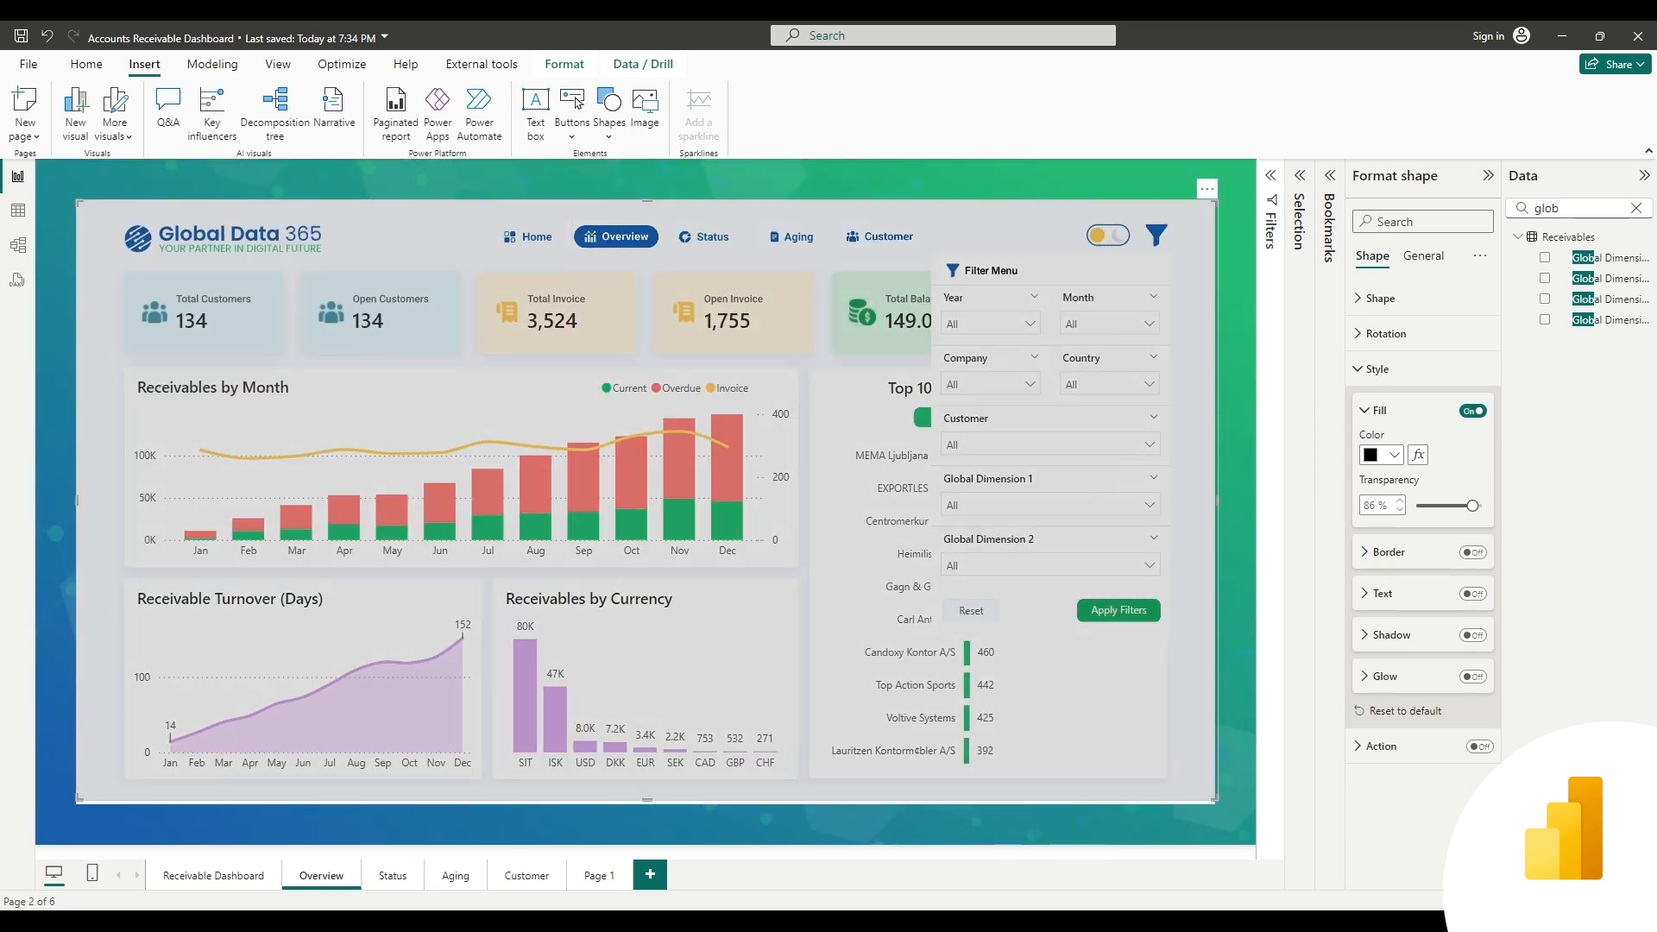
{"action": "left_click", "coordinate": [1300, 201]}
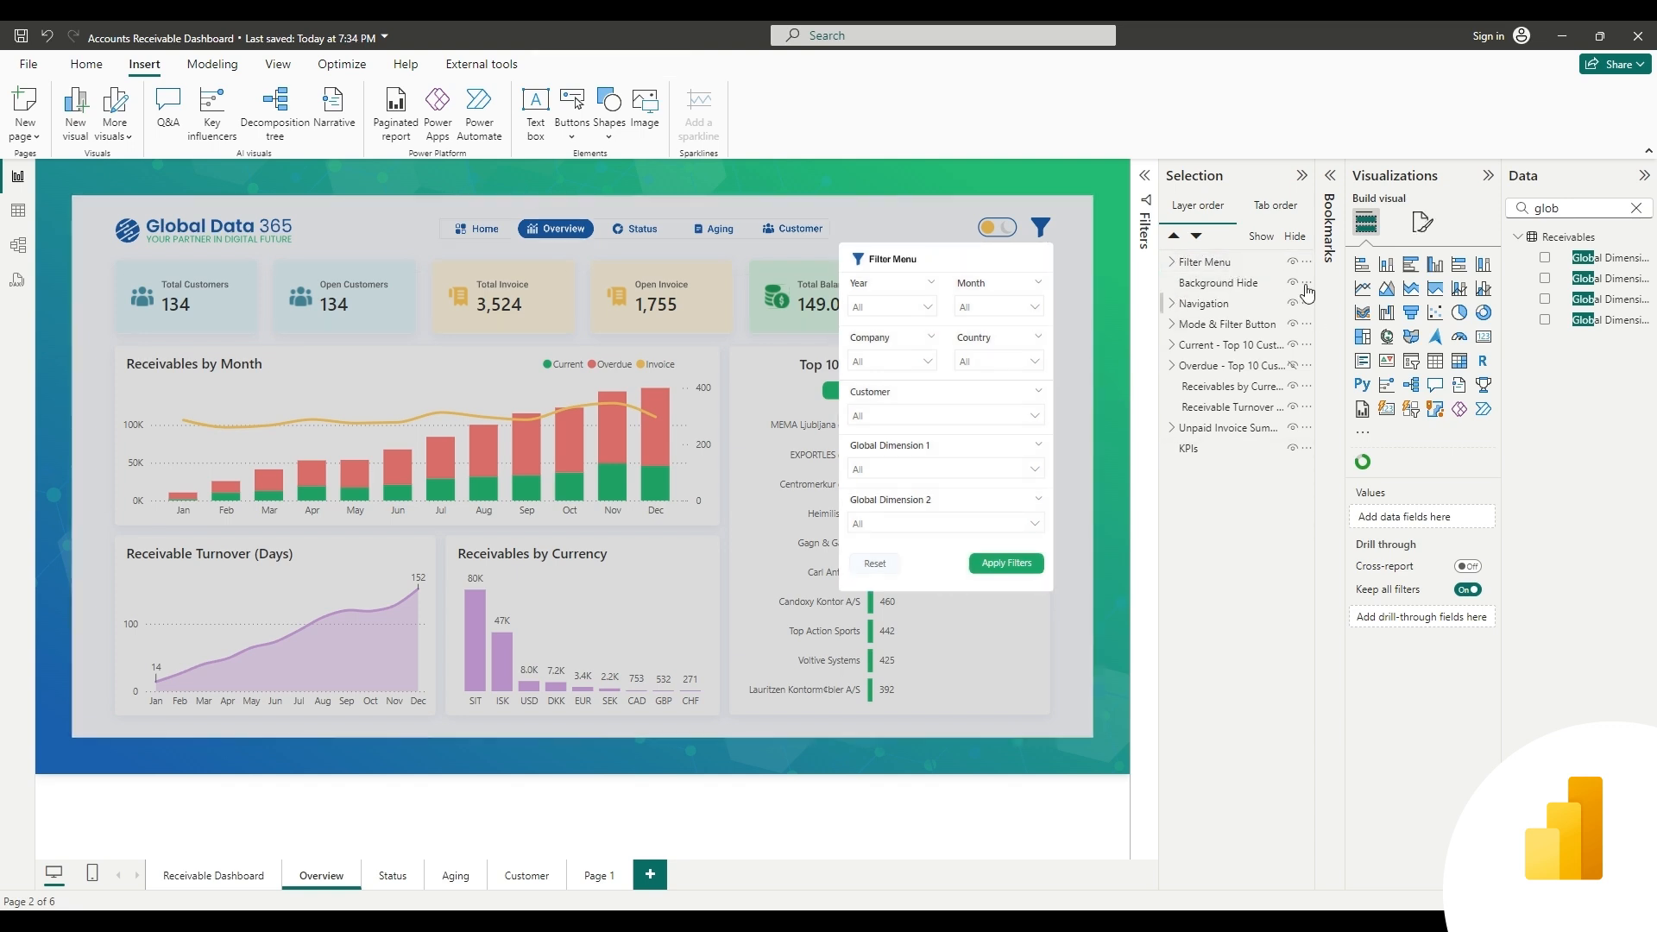
Insert a blank button with its border off for the filter menu's top-right X
{"action": "left_click", "coordinate": [1040, 227]}
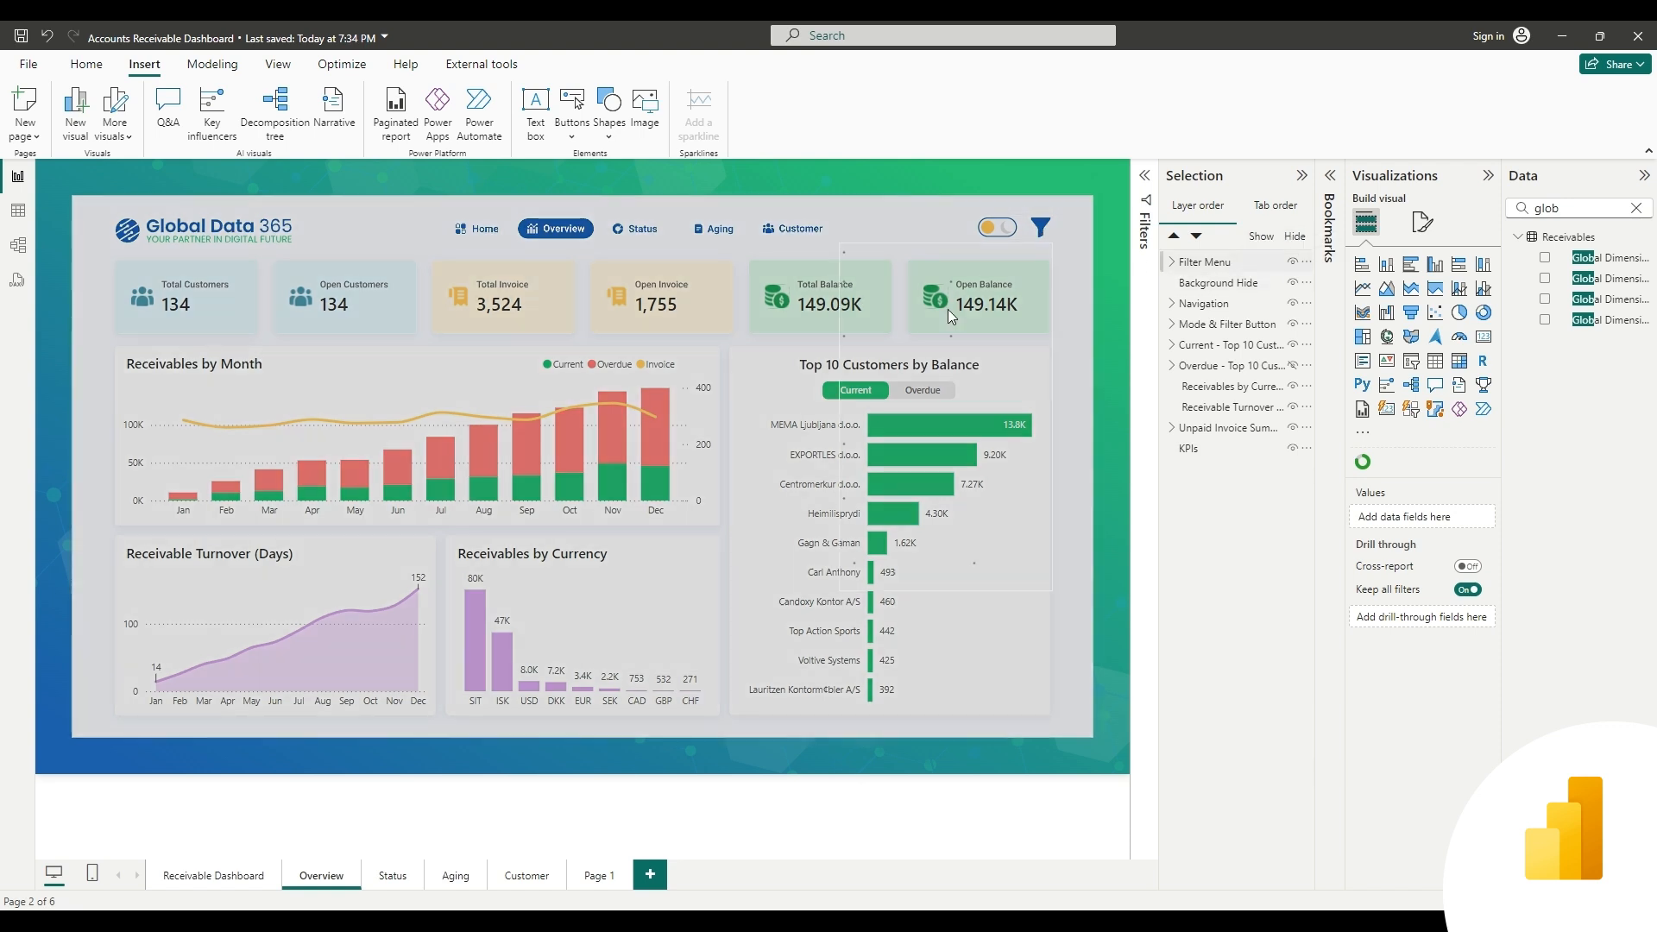
{"action": "left_click", "coordinate": [1039, 227]}
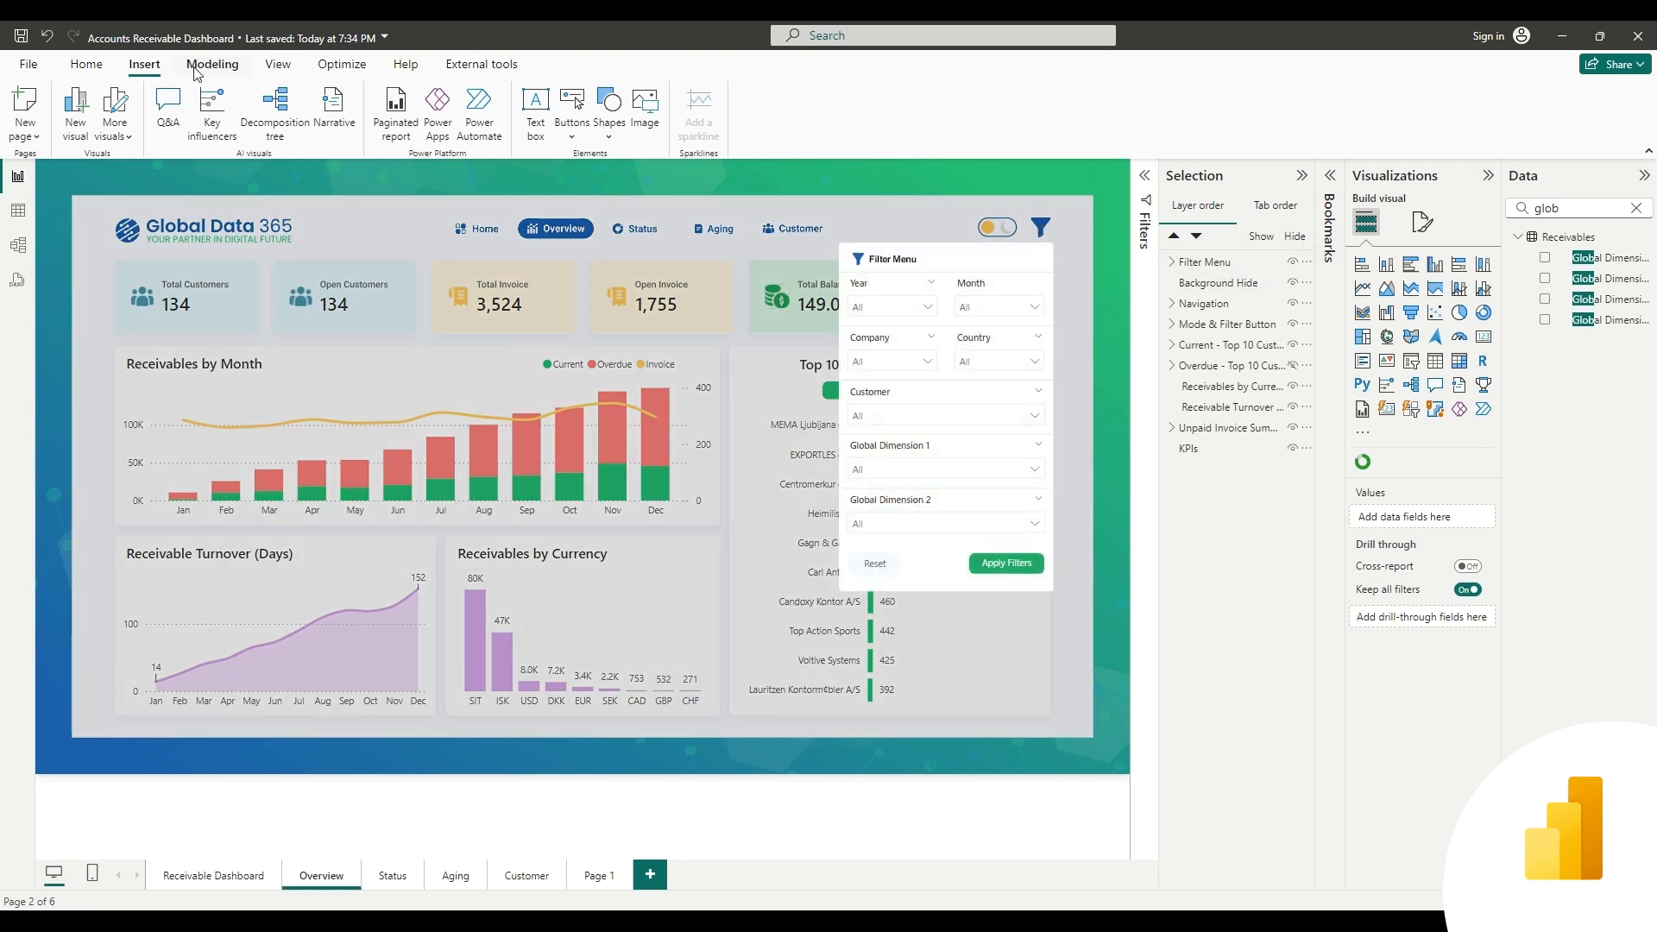
{"action": "left_click", "coordinate": [571, 114]}
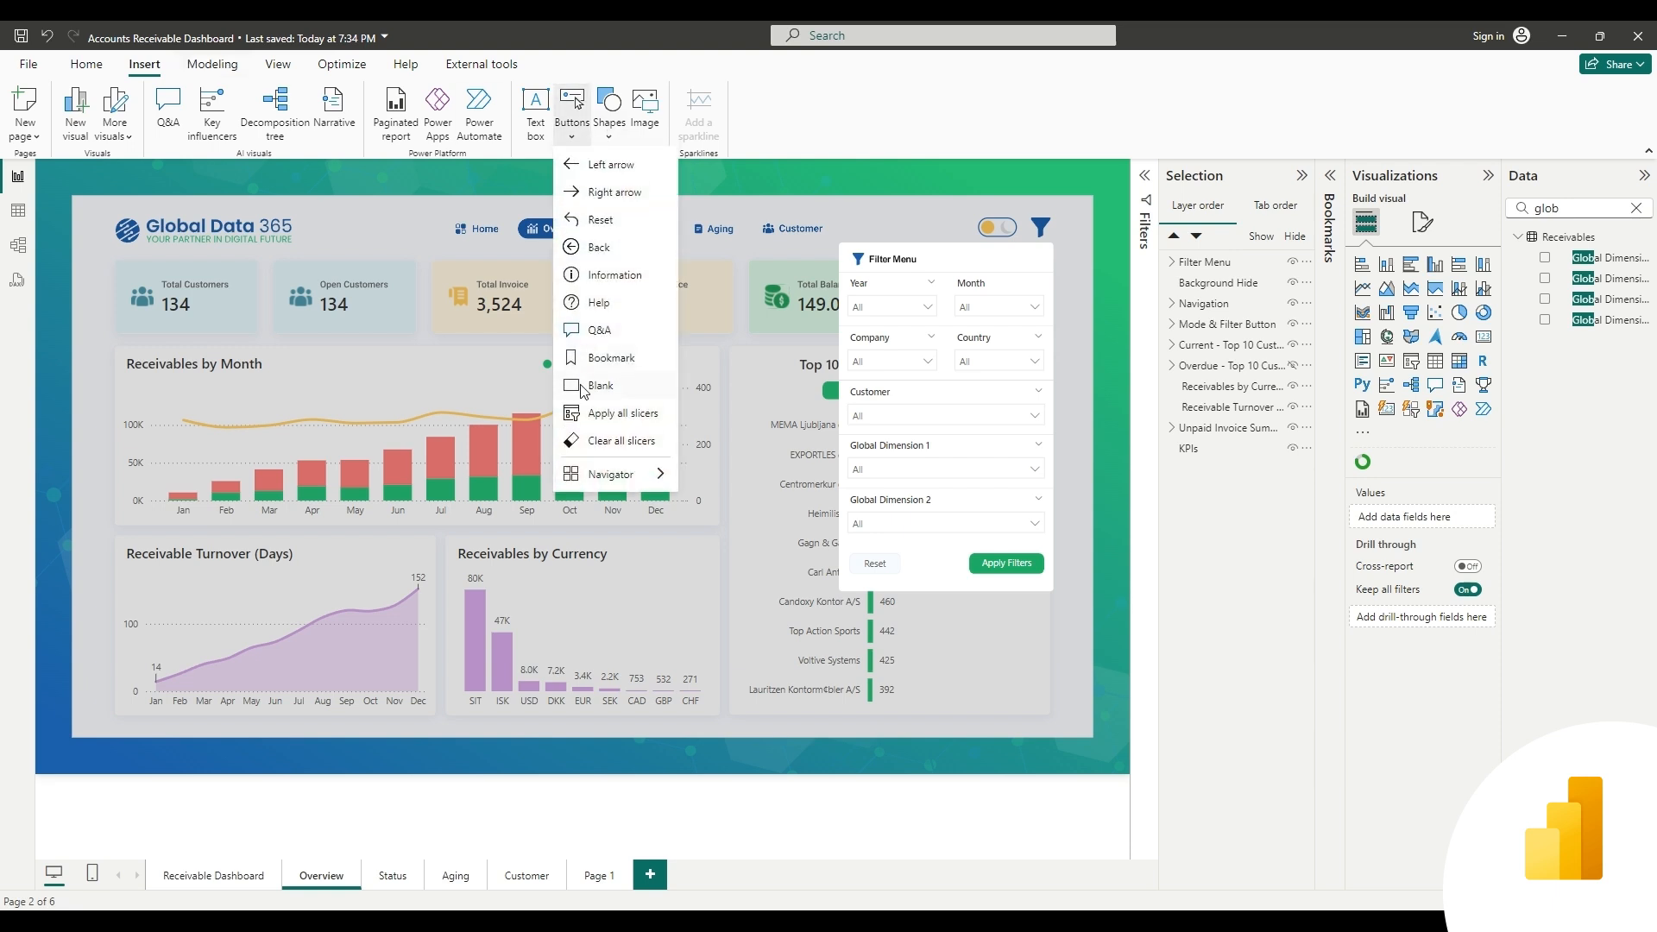
{"action": "left_click", "coordinate": [601, 385]}
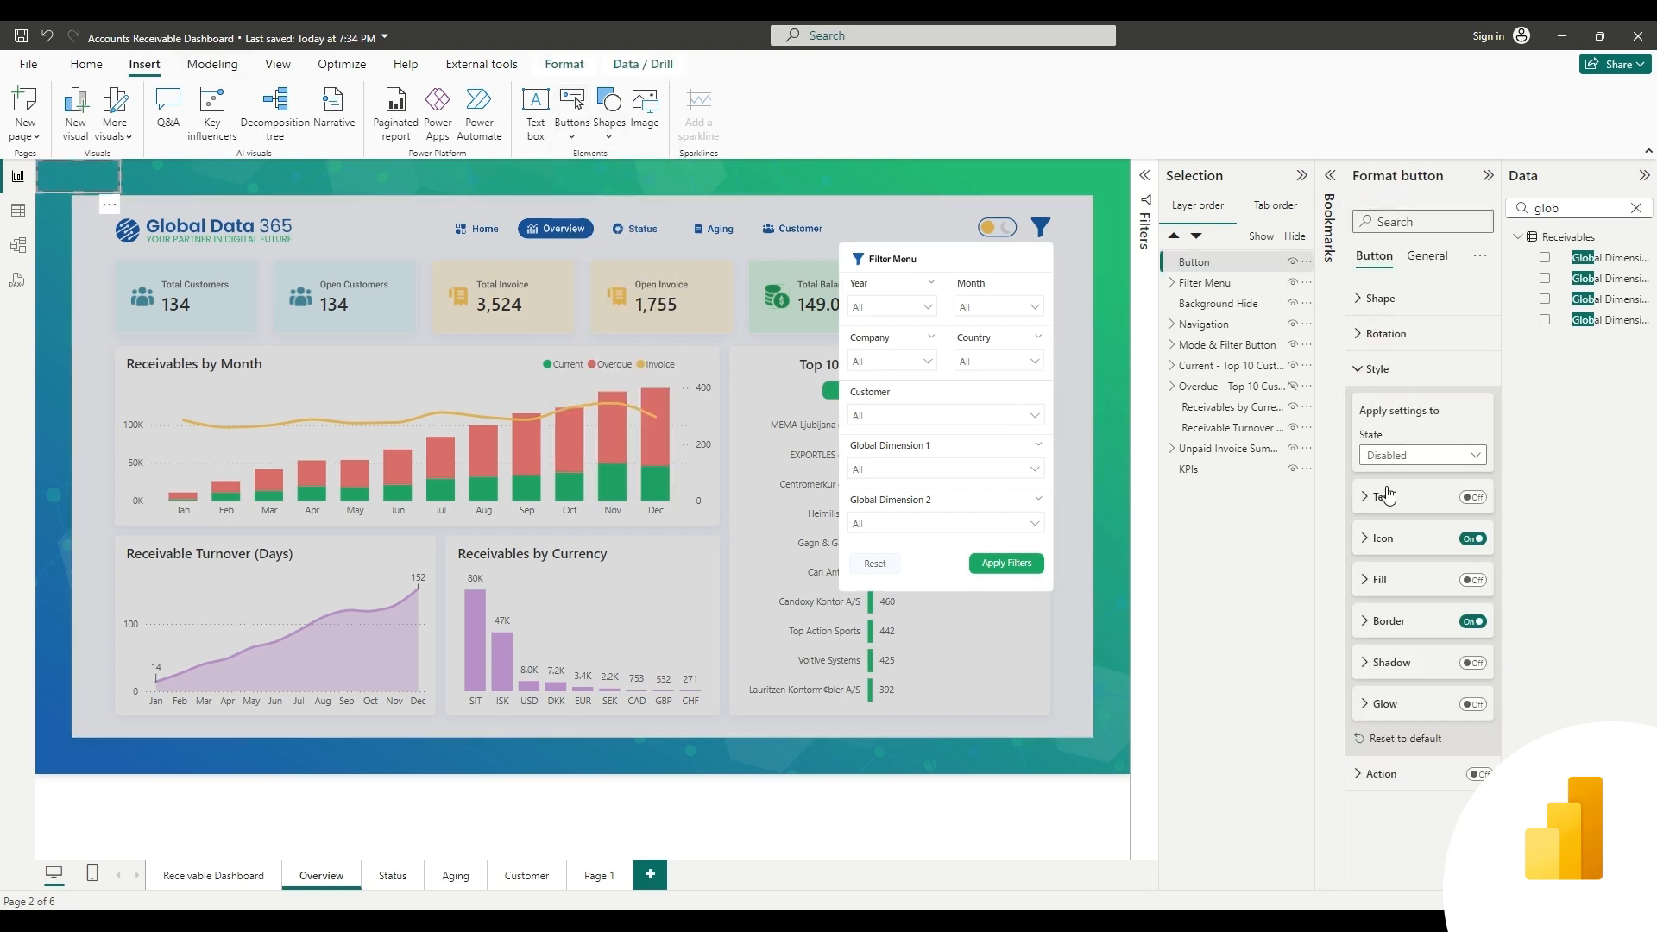
{"action": "left_click", "coordinate": [1421, 455]}
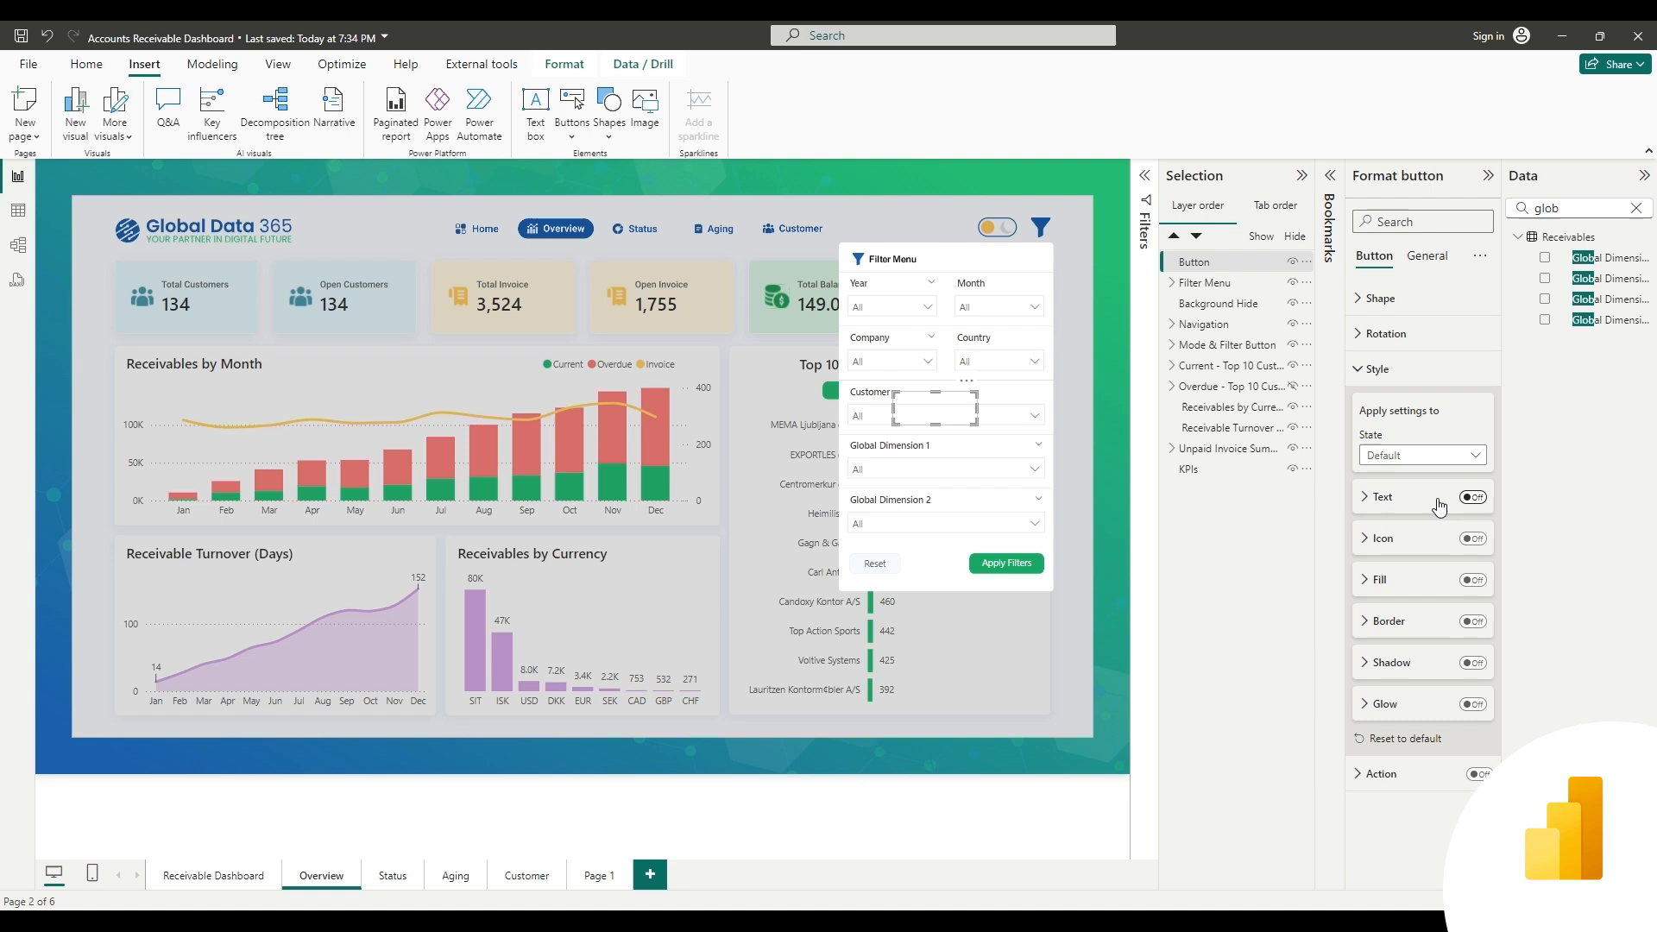
{"action": "left_click", "coordinate": [1472, 498]}
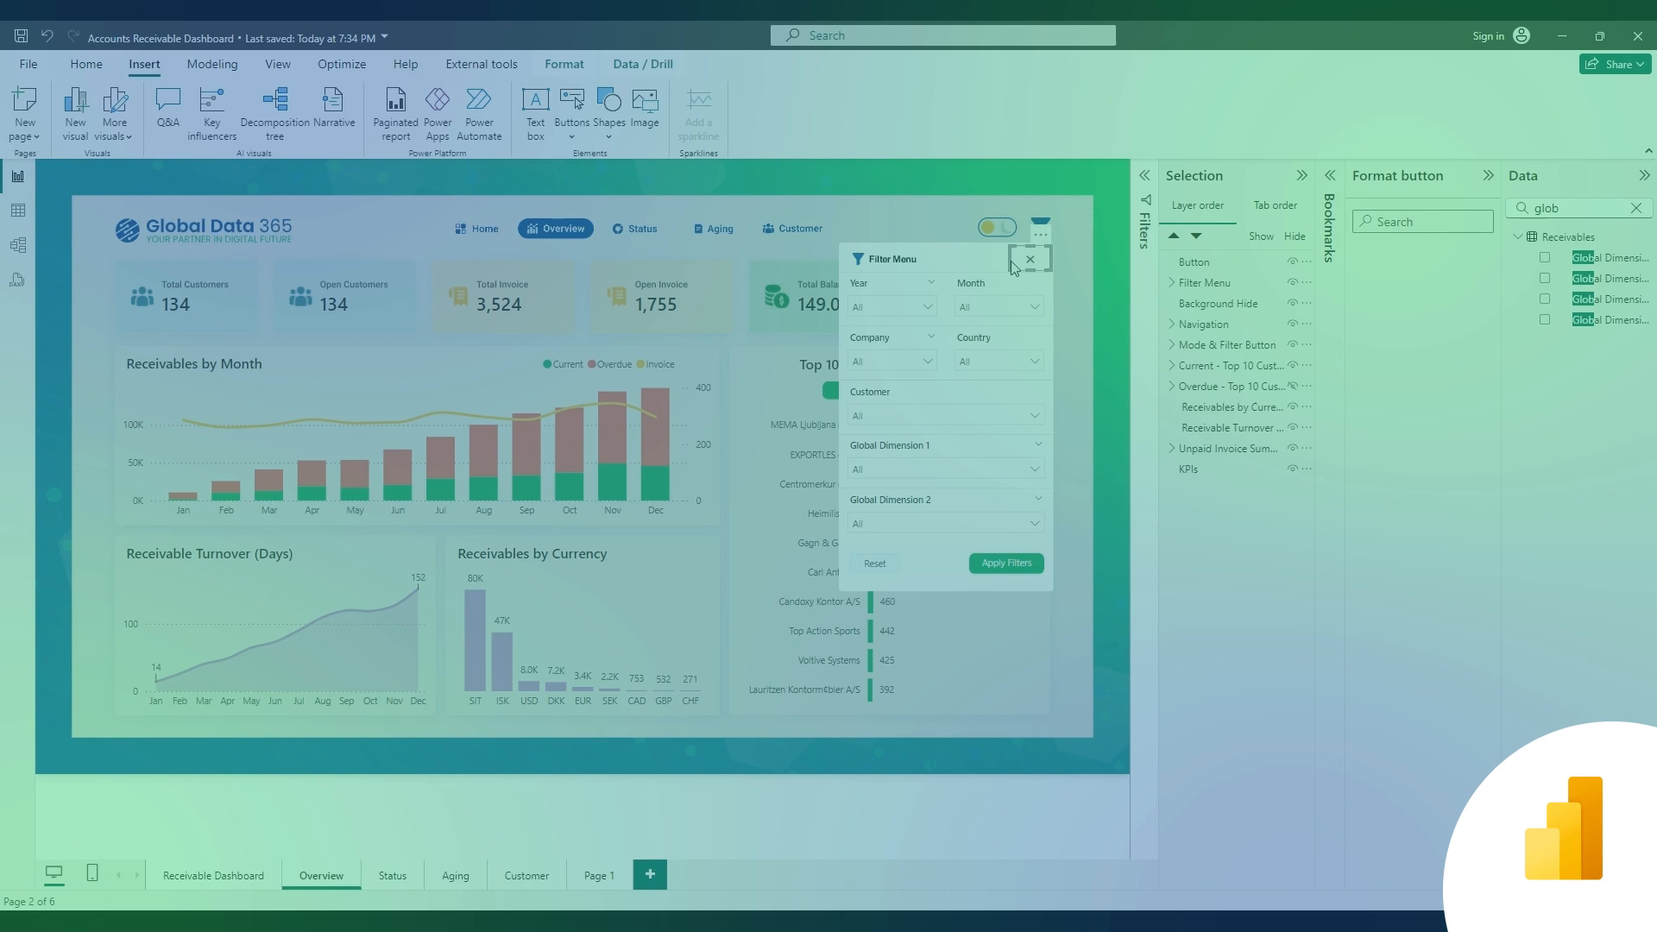
Hide the overlay for the Close Filter Menu bookmark, then show it for Open Filter Menu
{"action": "left_click", "coordinate": [1202, 260]}
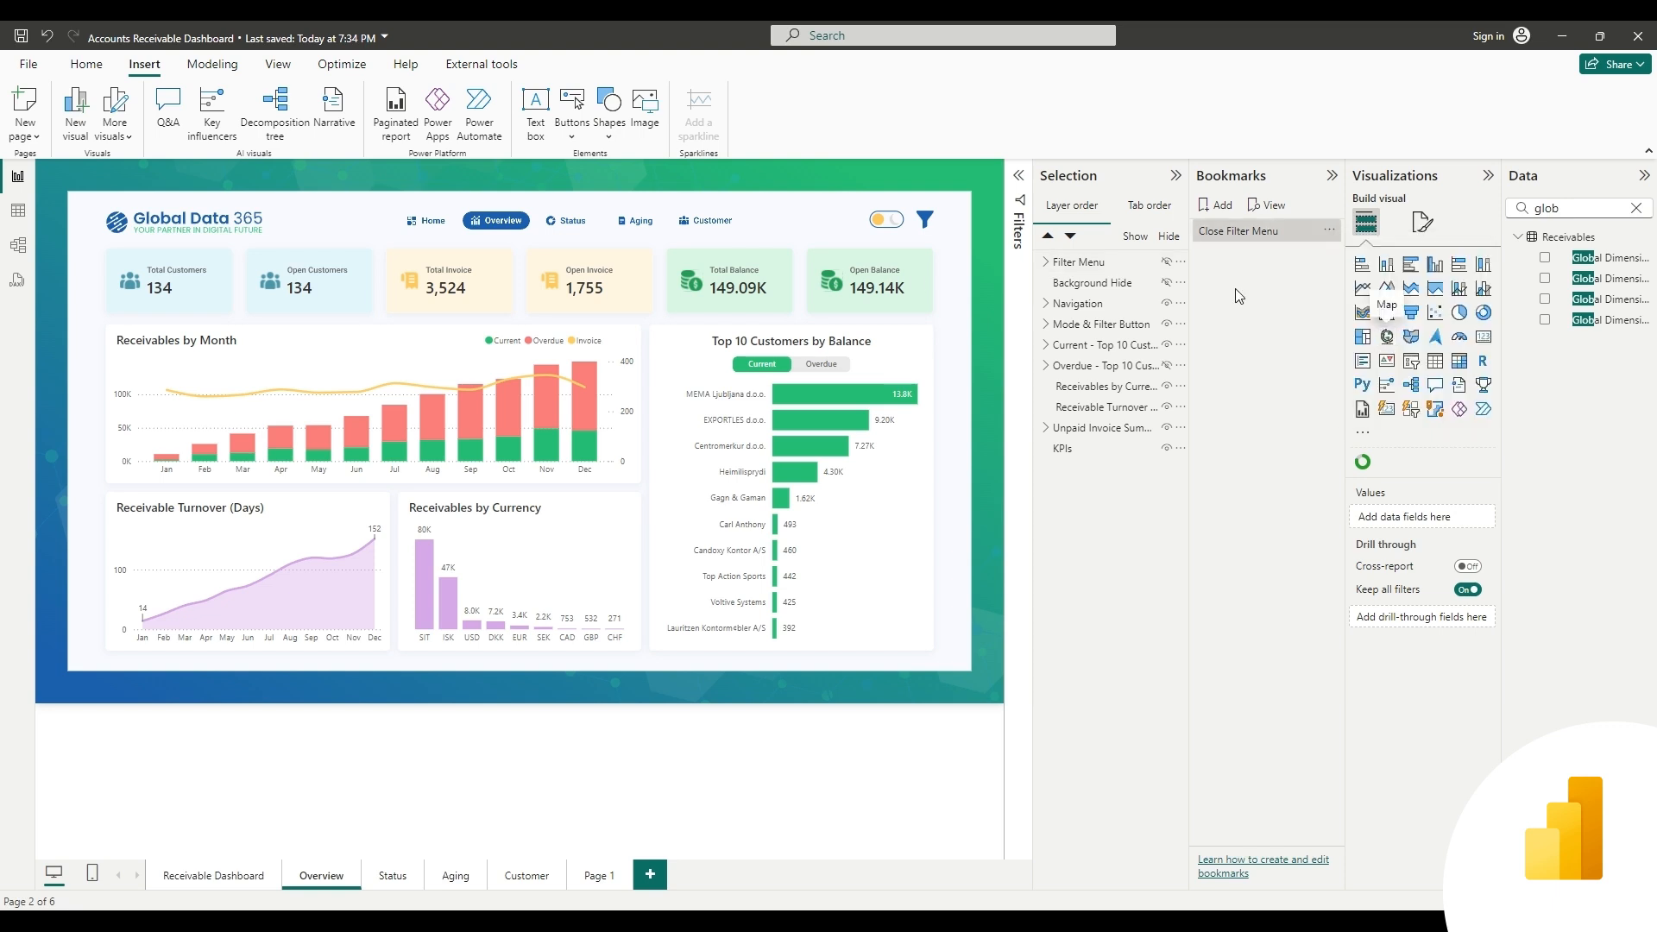
{"action": "left_click", "coordinate": [1328, 231]}
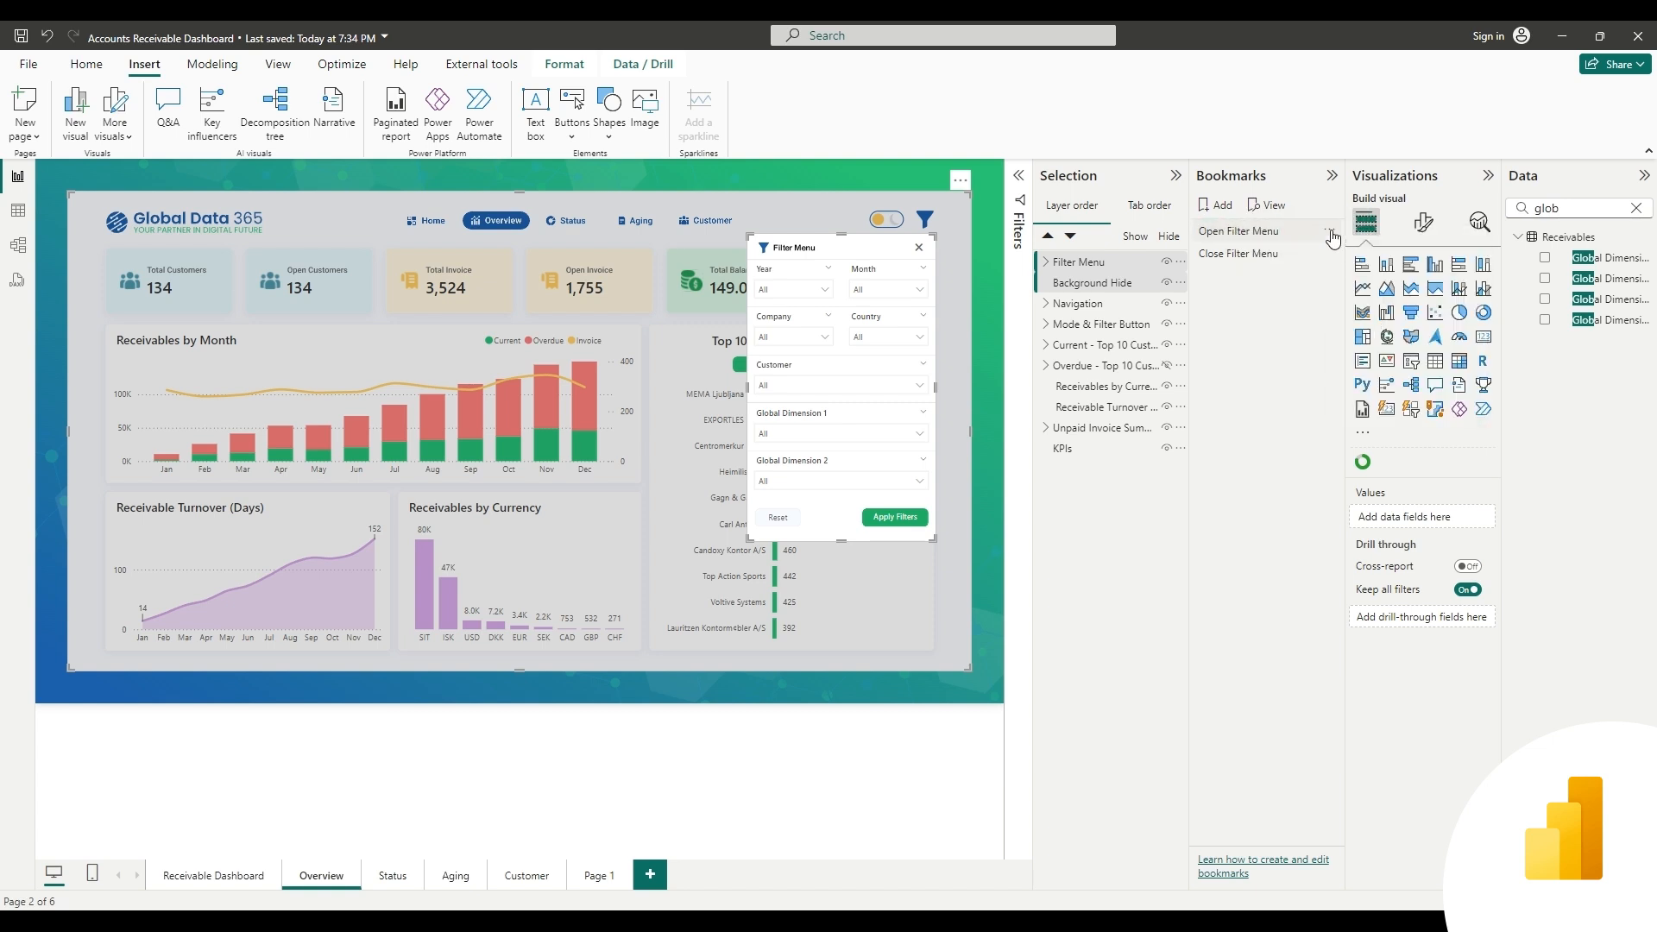
{"action": "mouse_move", "coordinate": [1388, 410]}
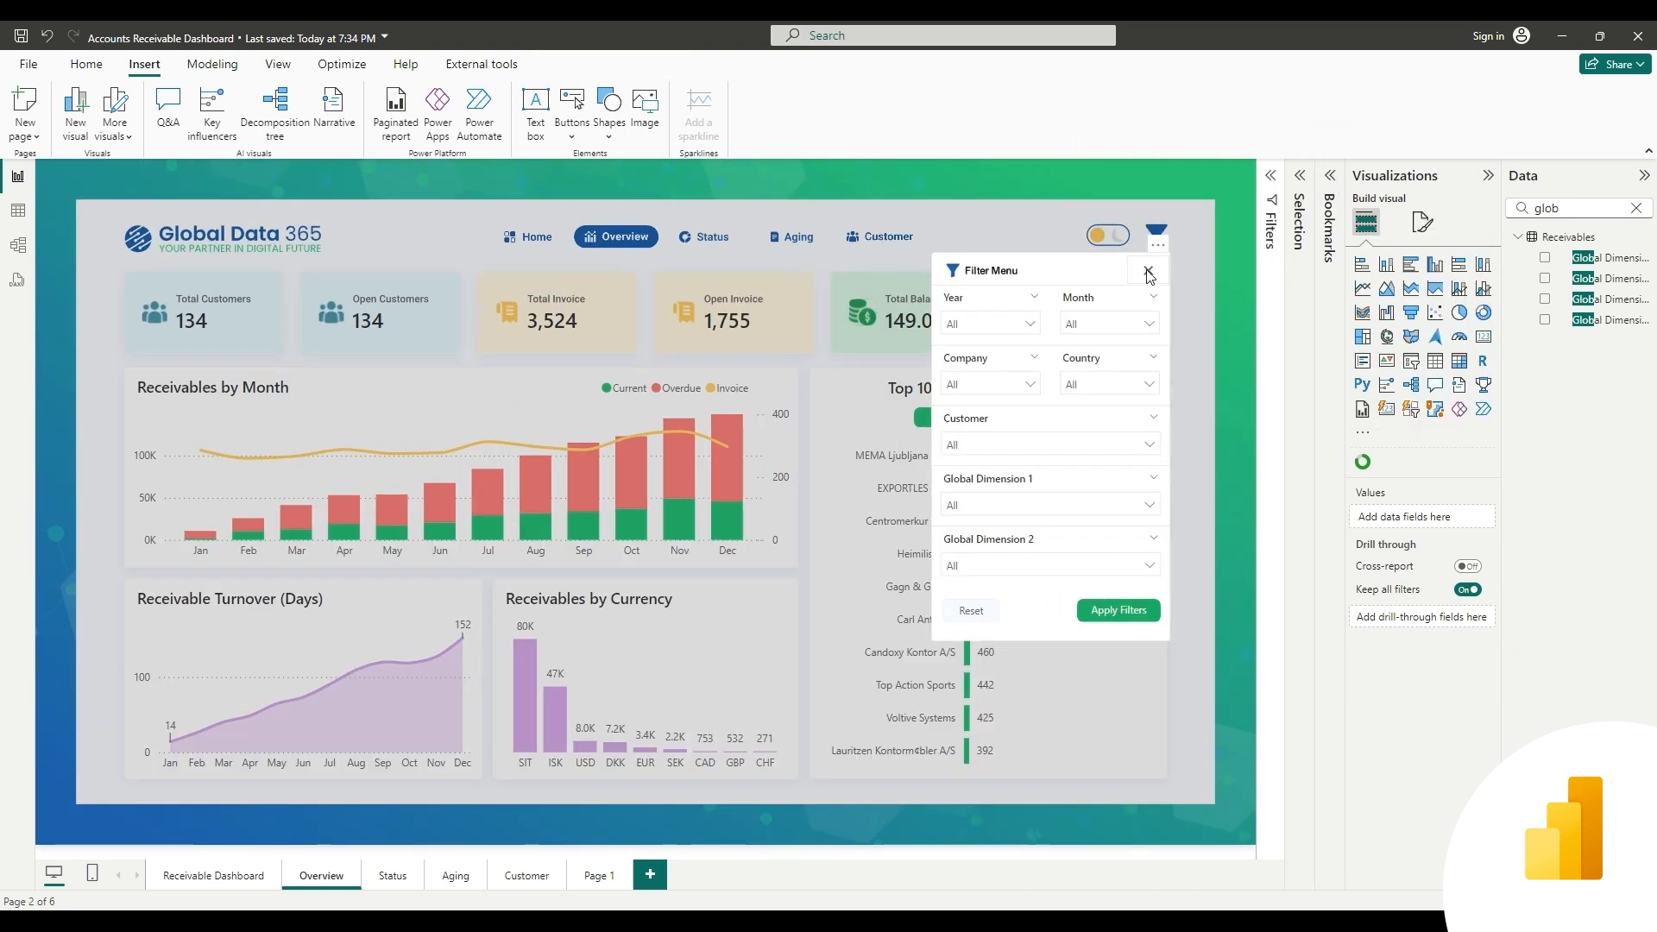
Link the close X button to the Close Filter Menu bookmark and test it
{"action": "left_click", "coordinate": [1147, 270]}
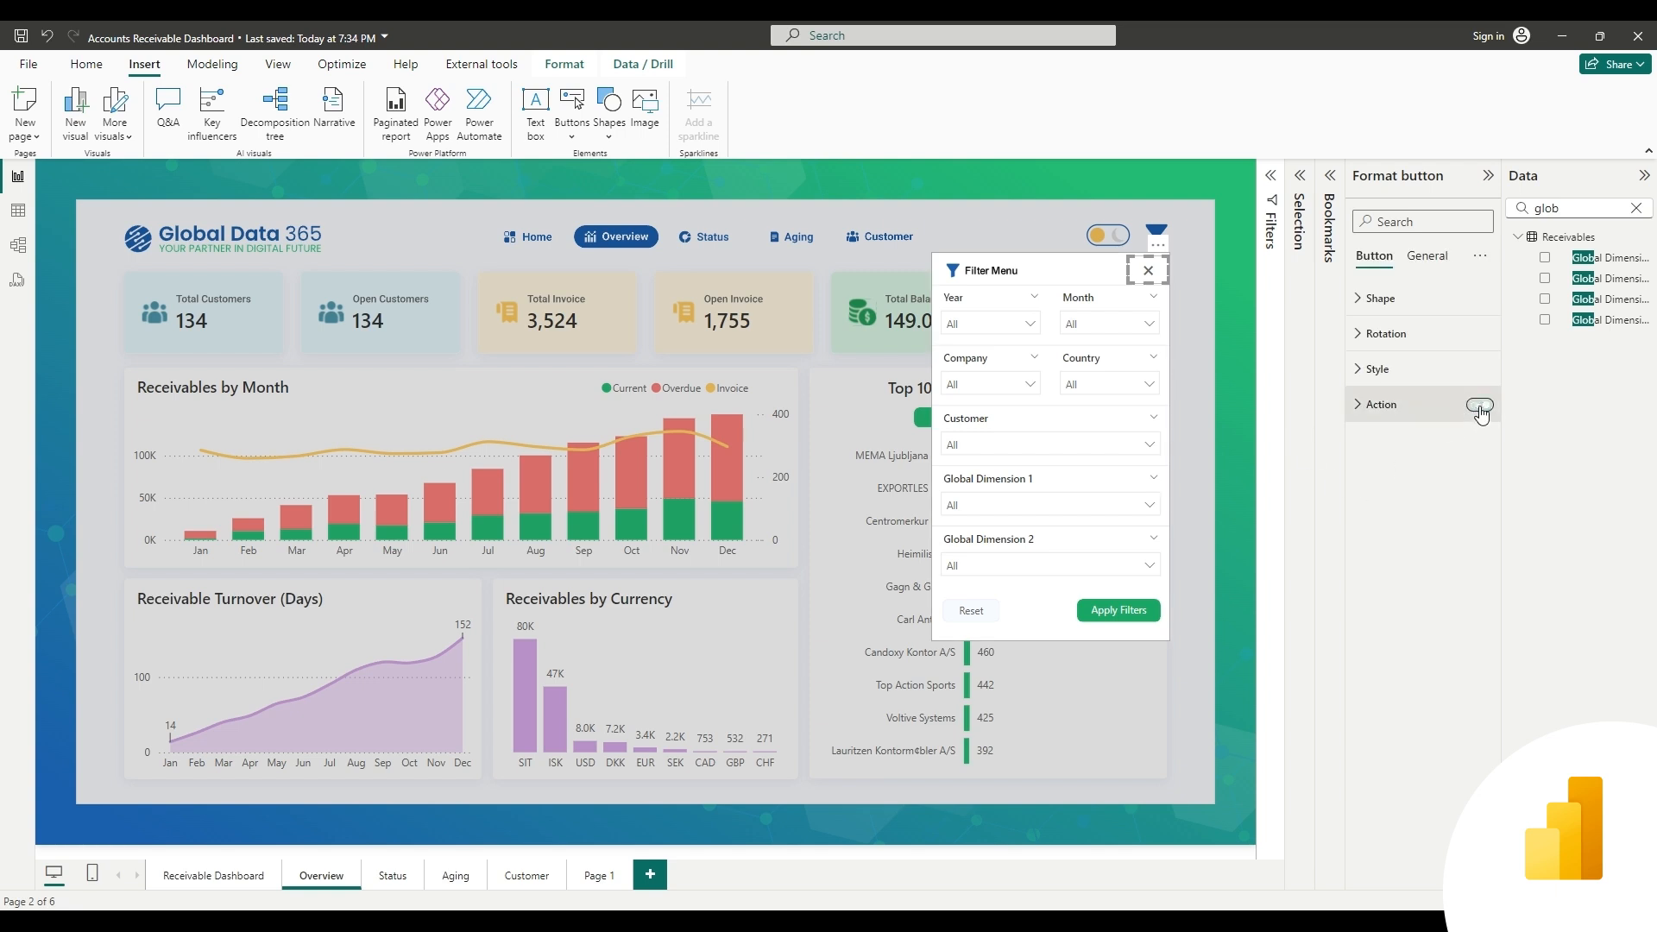
{"action": "left_click", "coordinate": [1477, 405]}
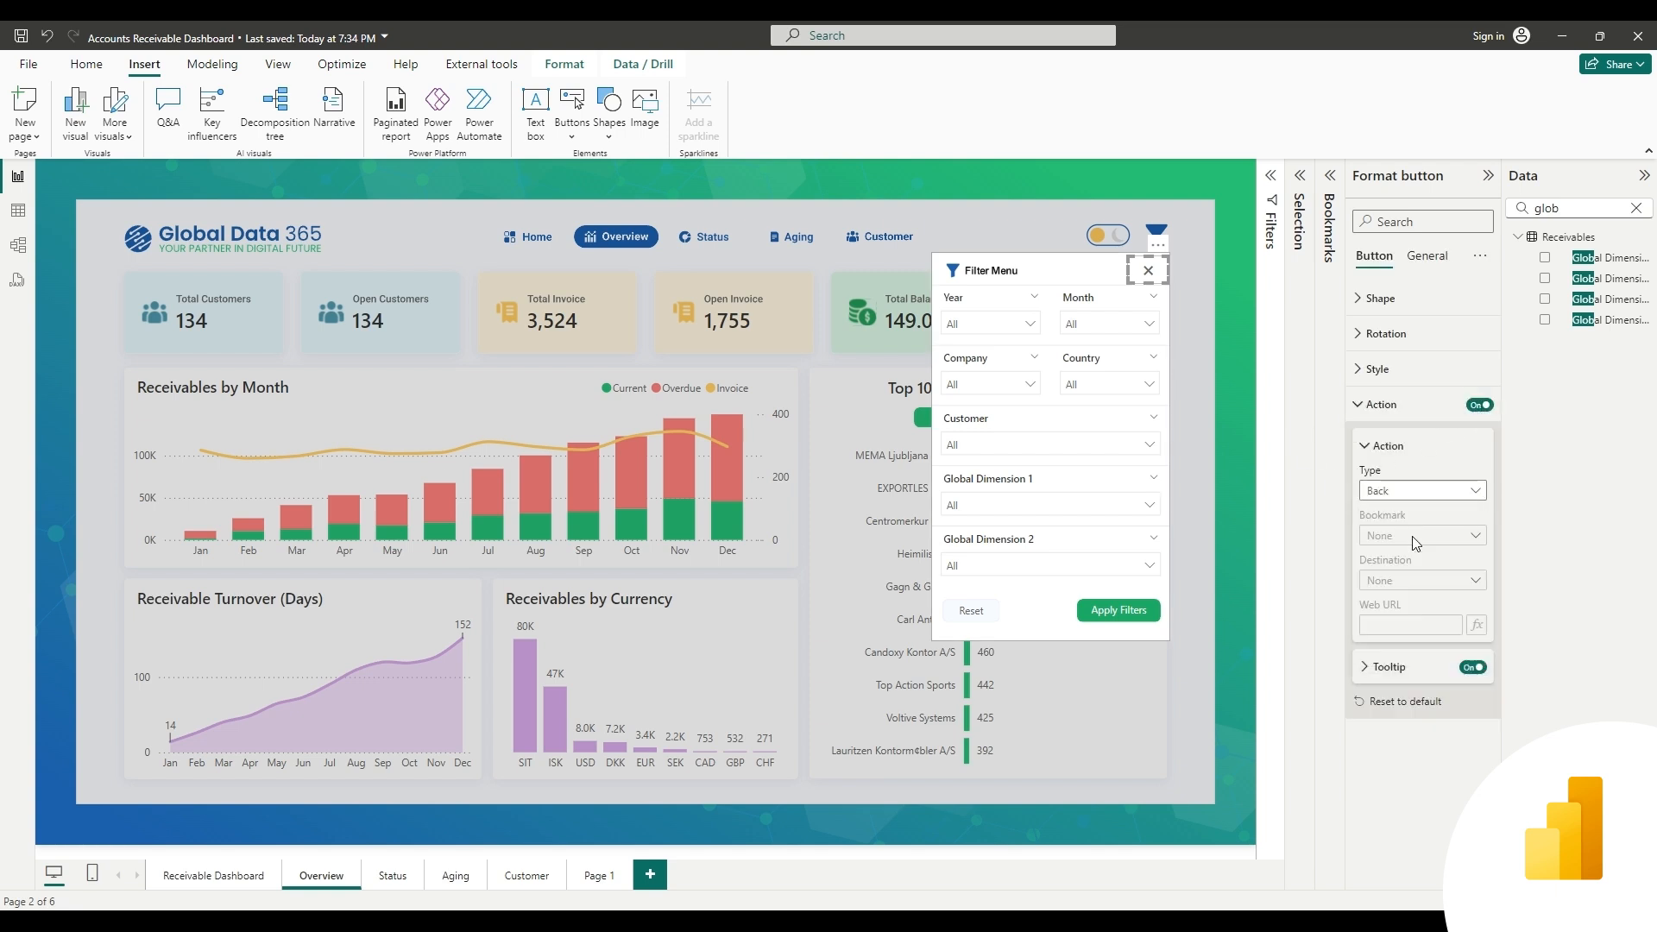
{"action": "left_click", "coordinate": [1421, 490]}
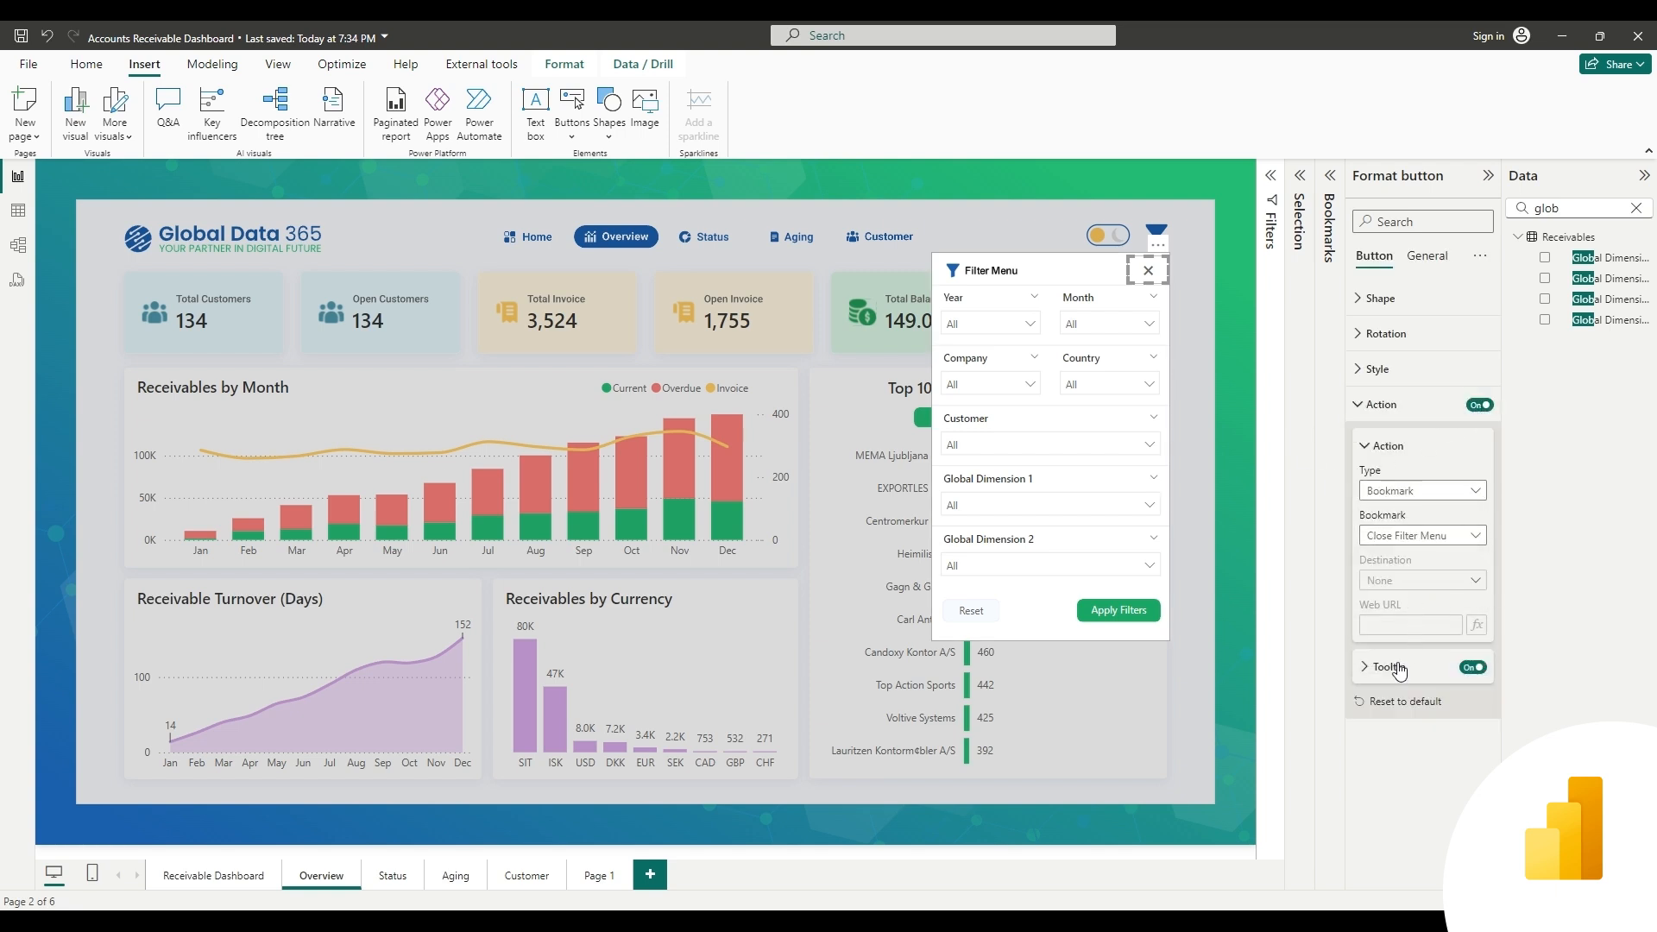
{"action": "left_click", "coordinate": [1382, 667]}
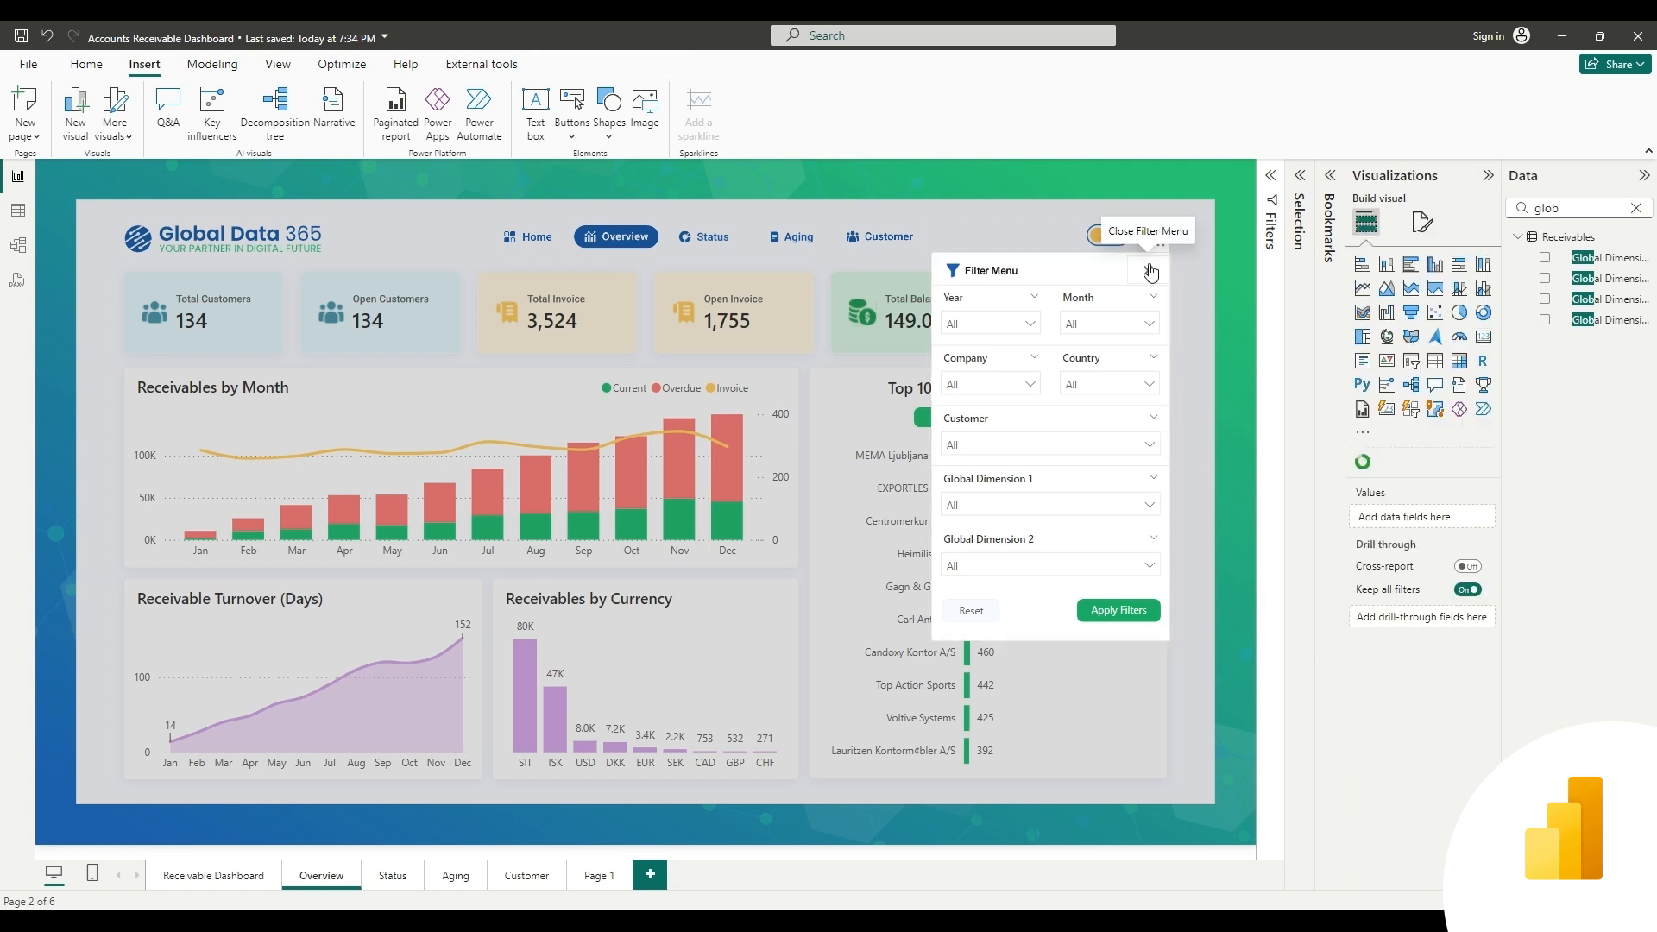
{"action": "left_click", "coordinate": [1151, 270]}
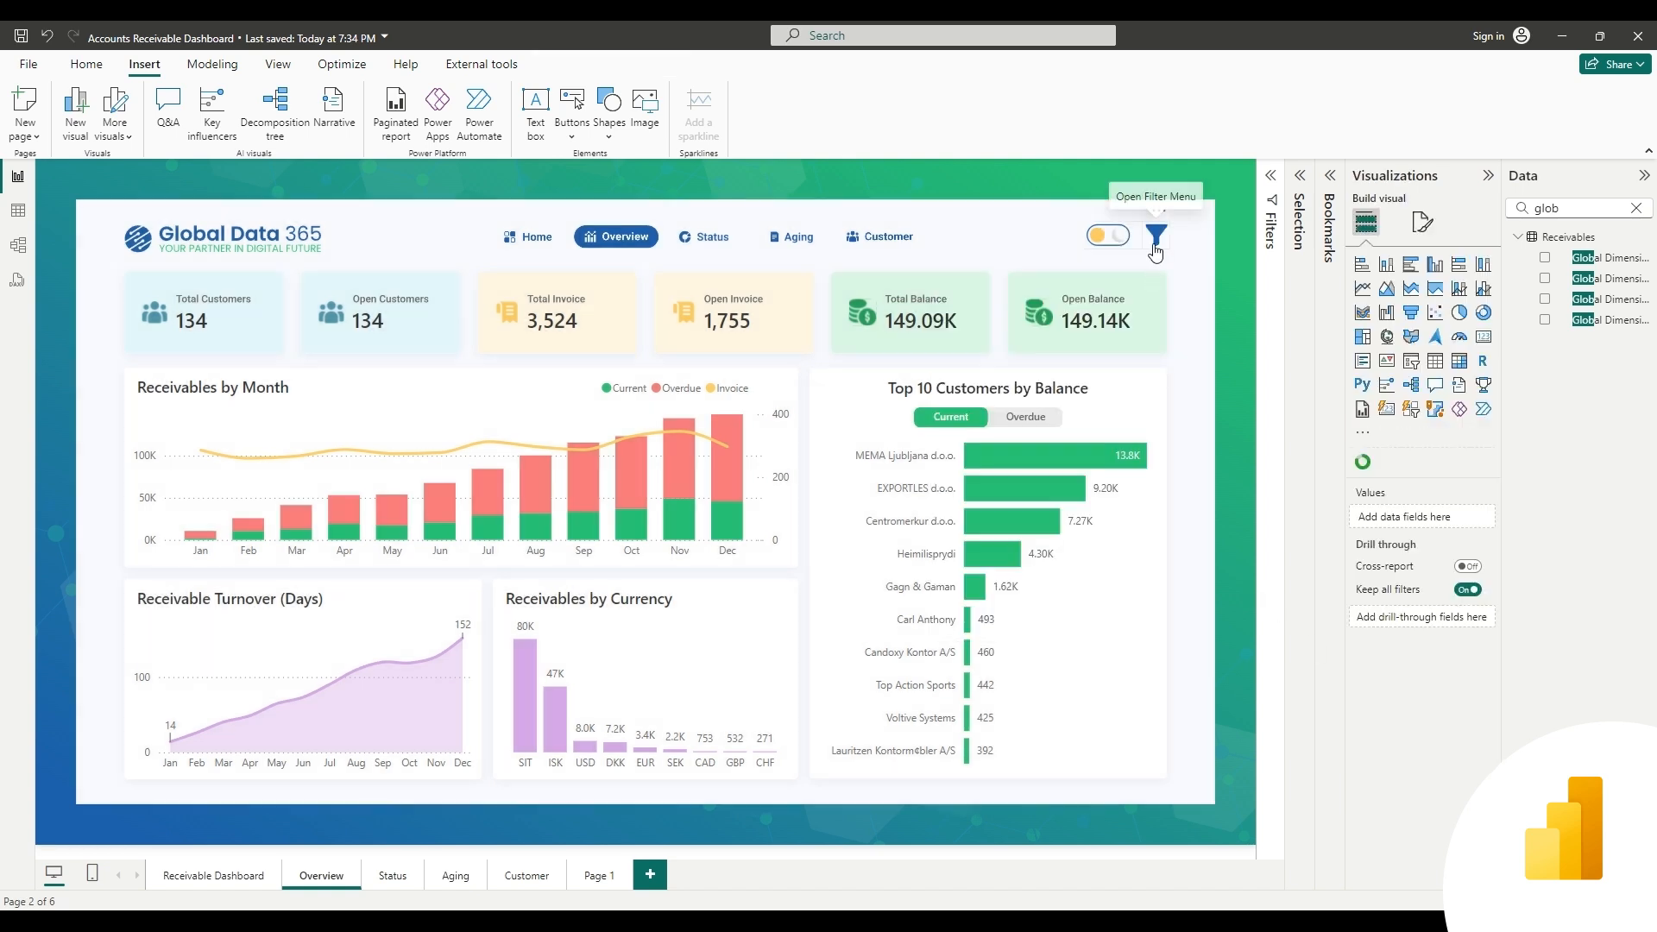
Link the filter icon to the Open Filter Menu bookmark and test opening and closing
{"action": "left_click", "coordinate": [1155, 236]}
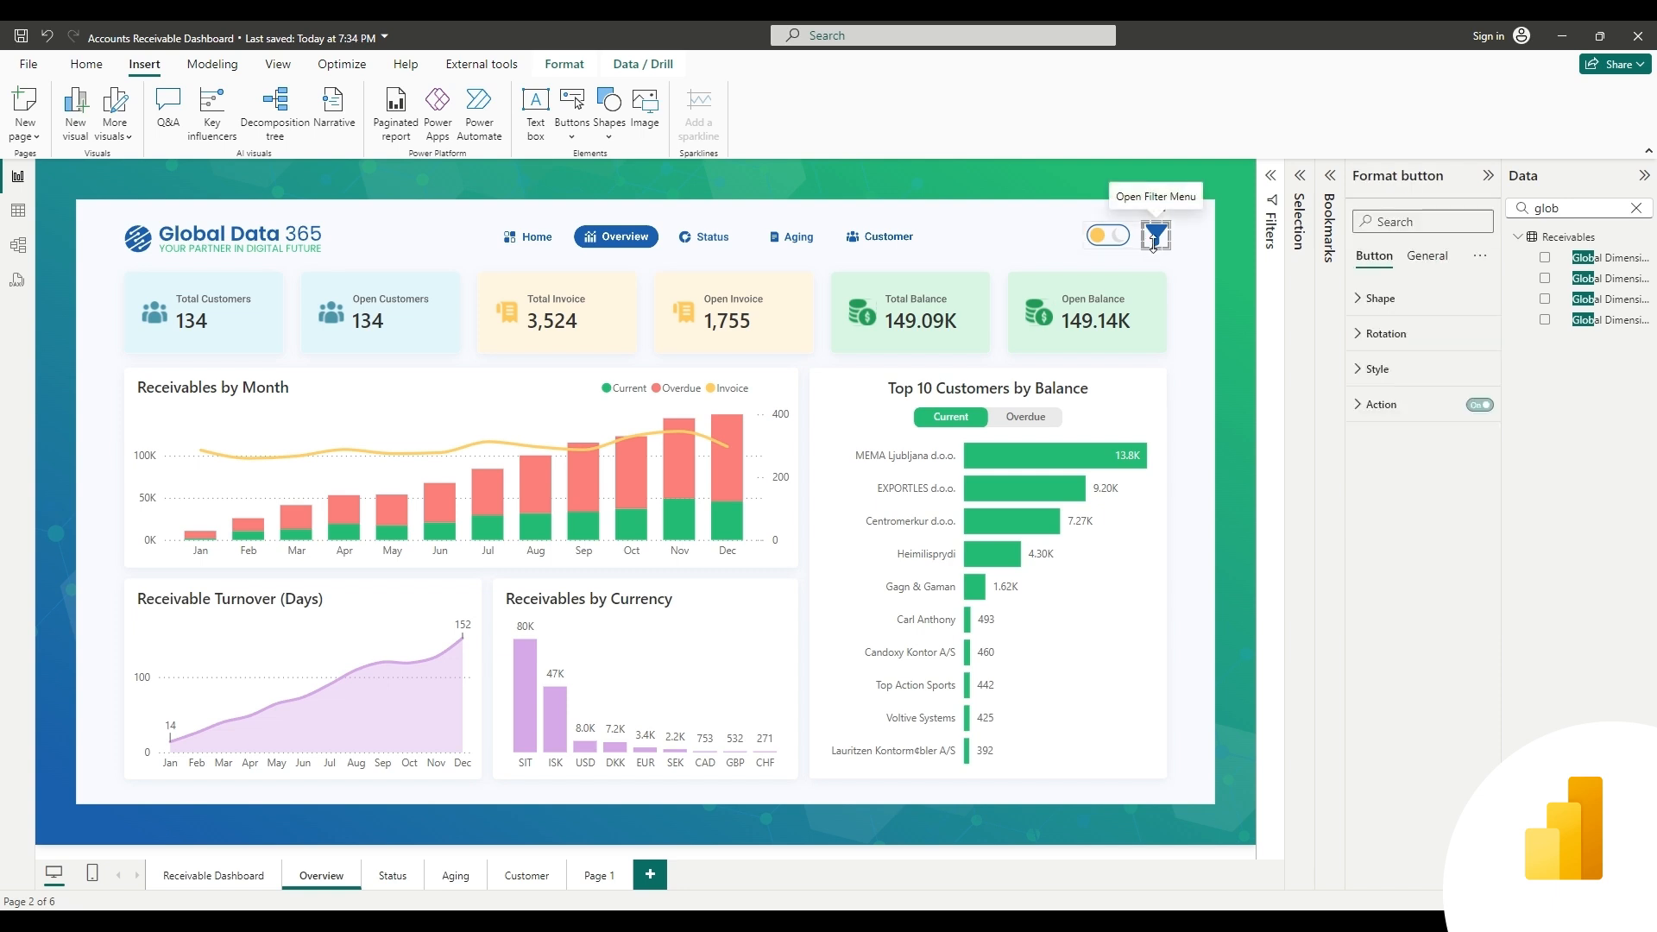
{"action": "left_click", "coordinate": [1381, 404]}
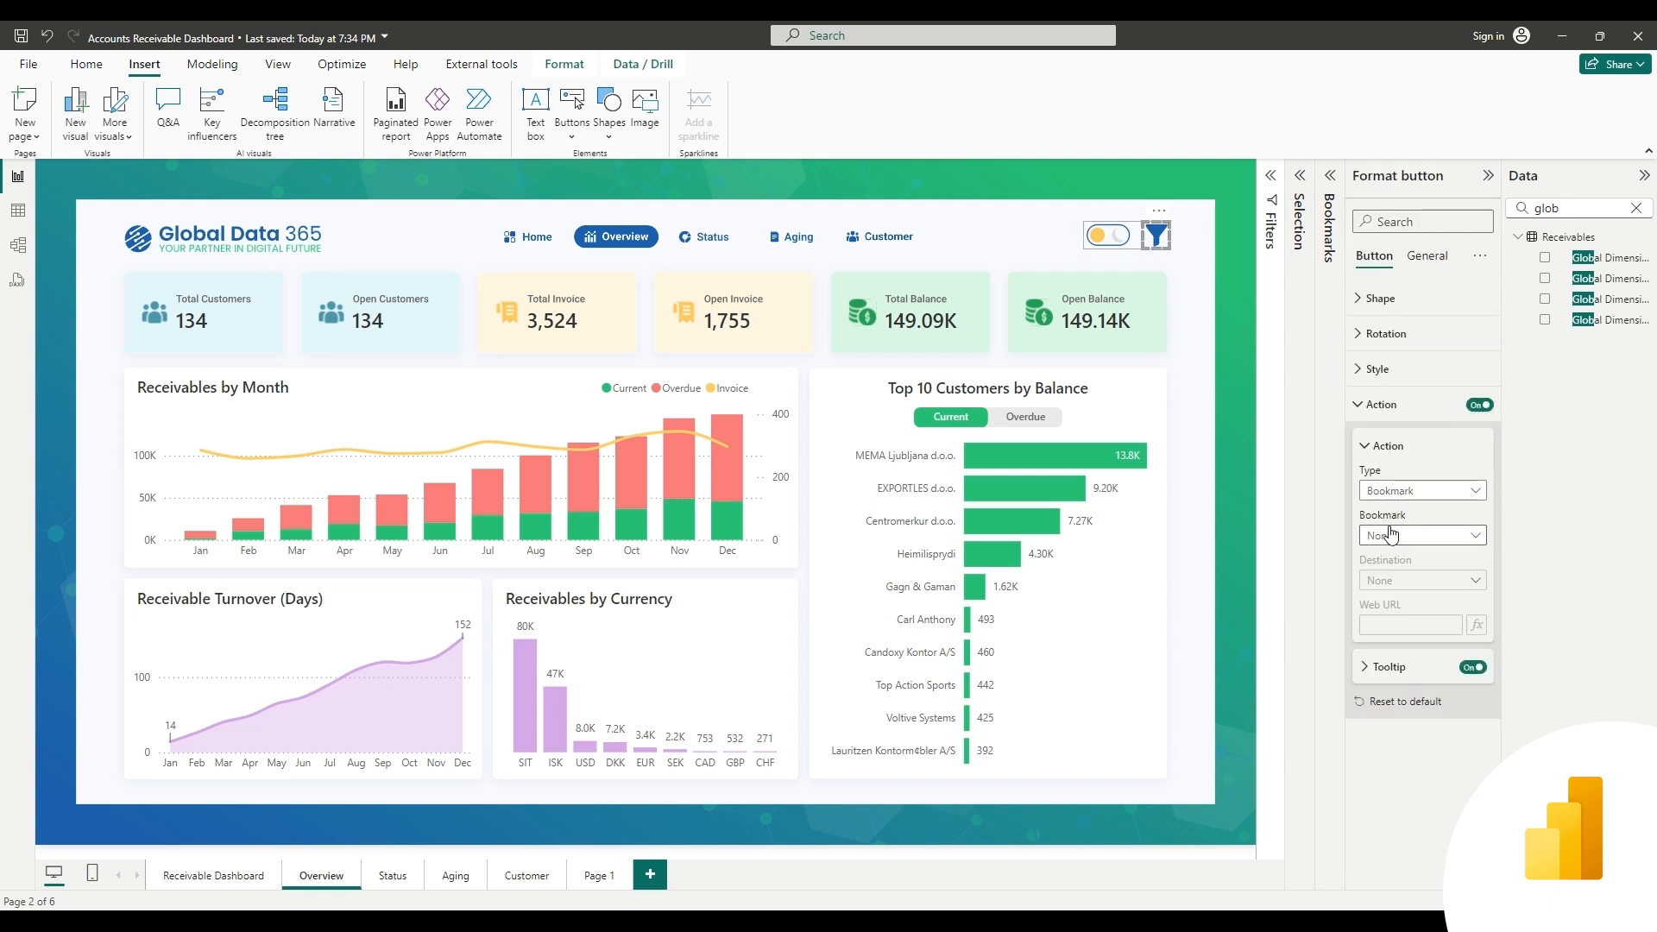
{"action": "left_click", "coordinate": [1421, 535]}
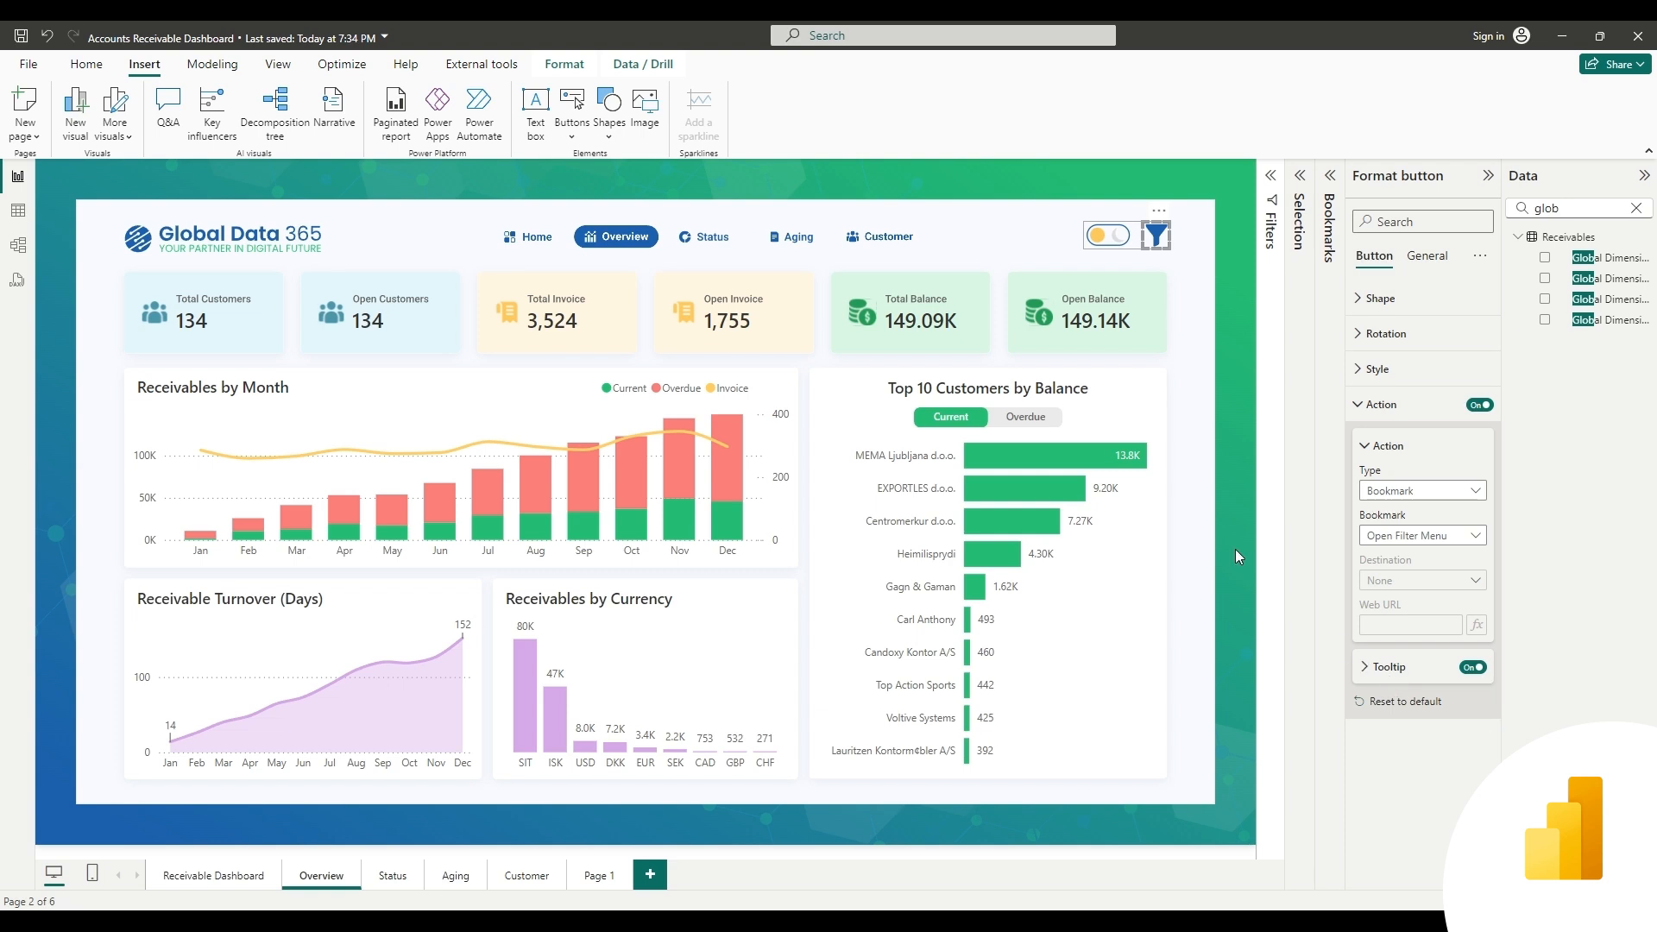
{"action": "left_click", "coordinate": [1157, 233]}
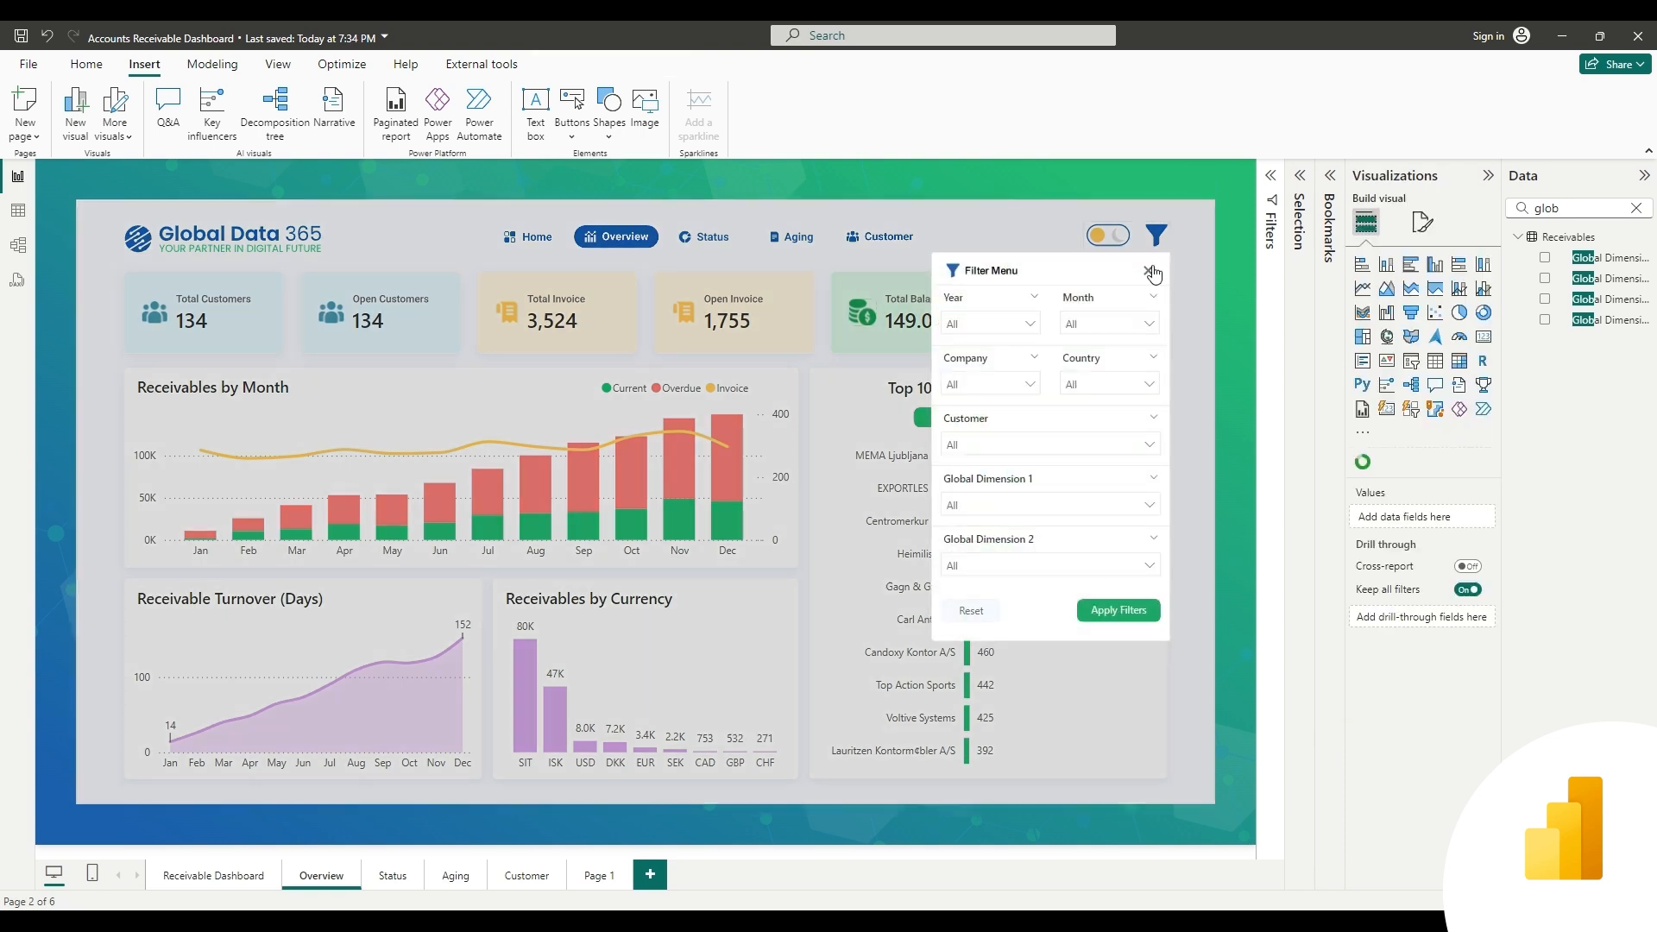
{"action": "left_click", "coordinate": [277, 65]}
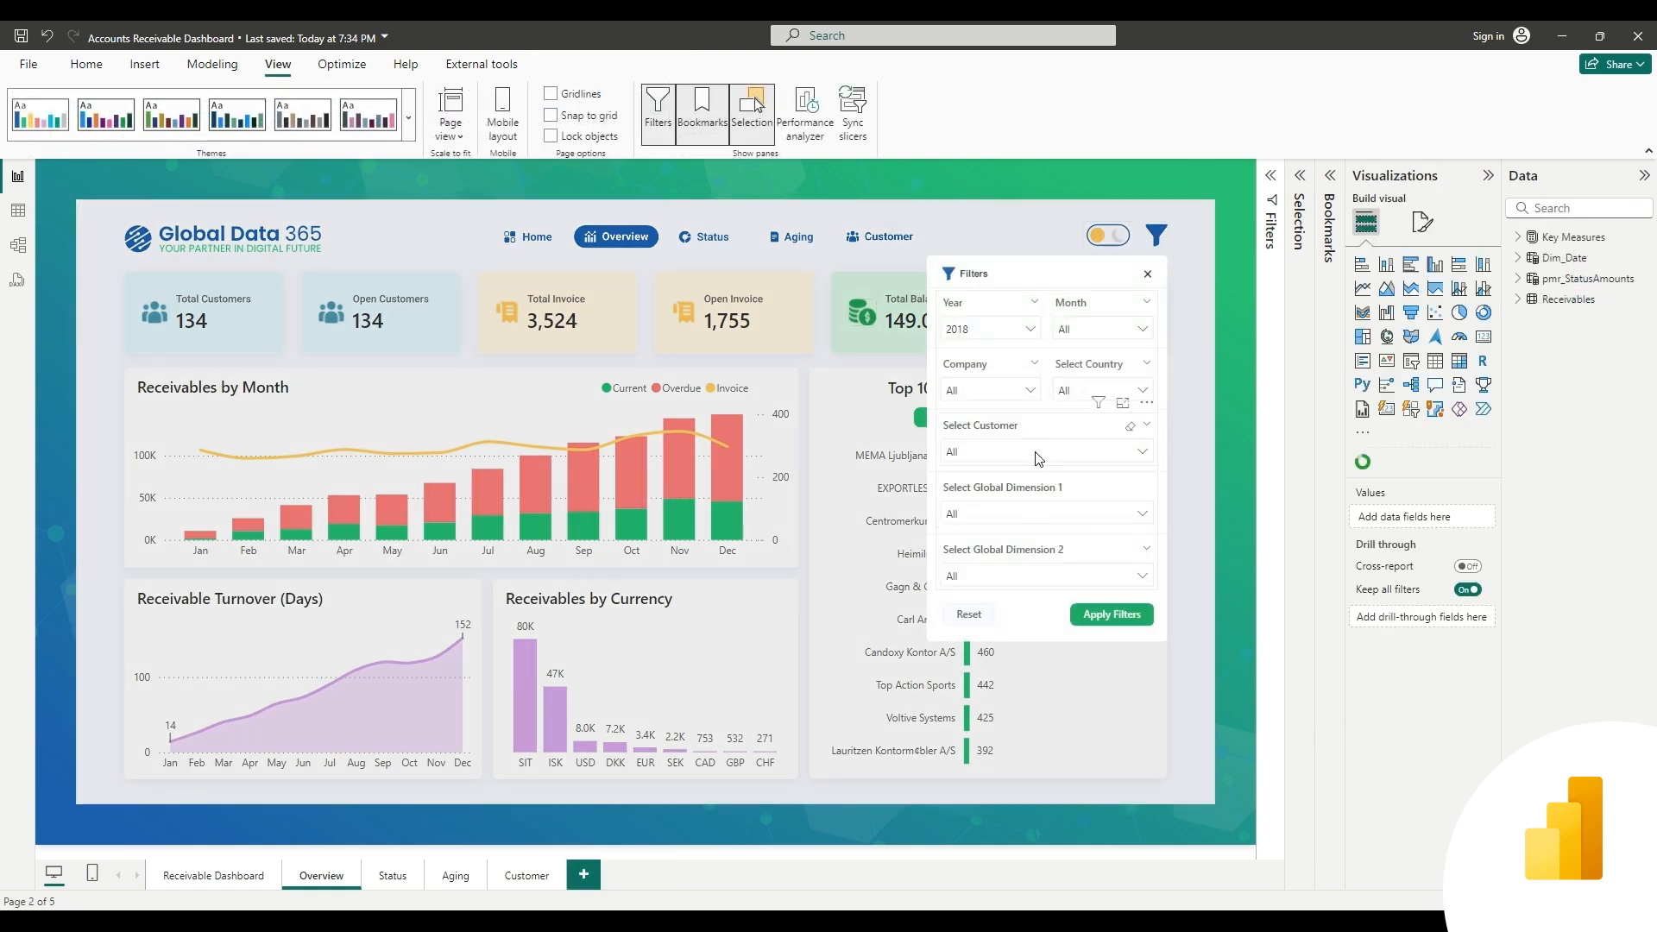